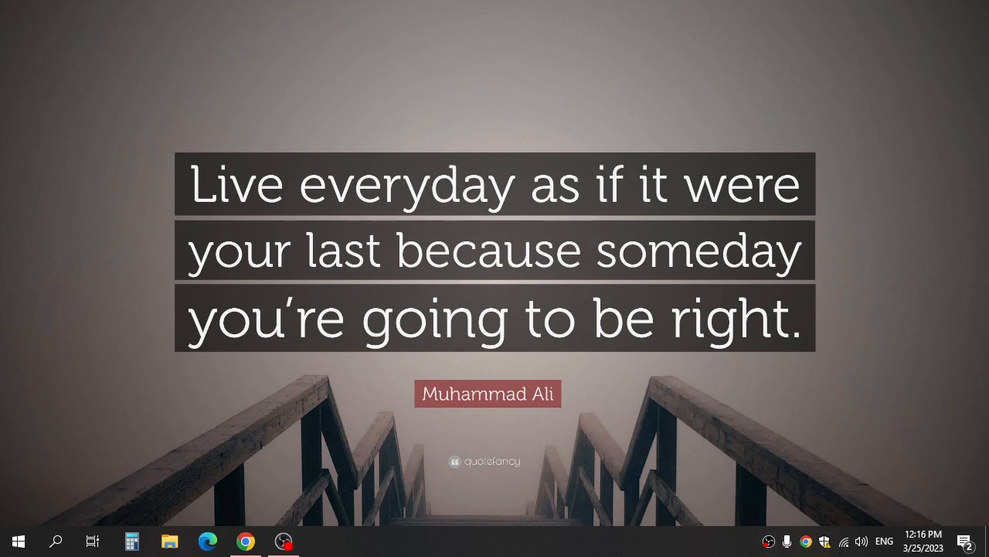
pyautogui.moveTo(624, 508)
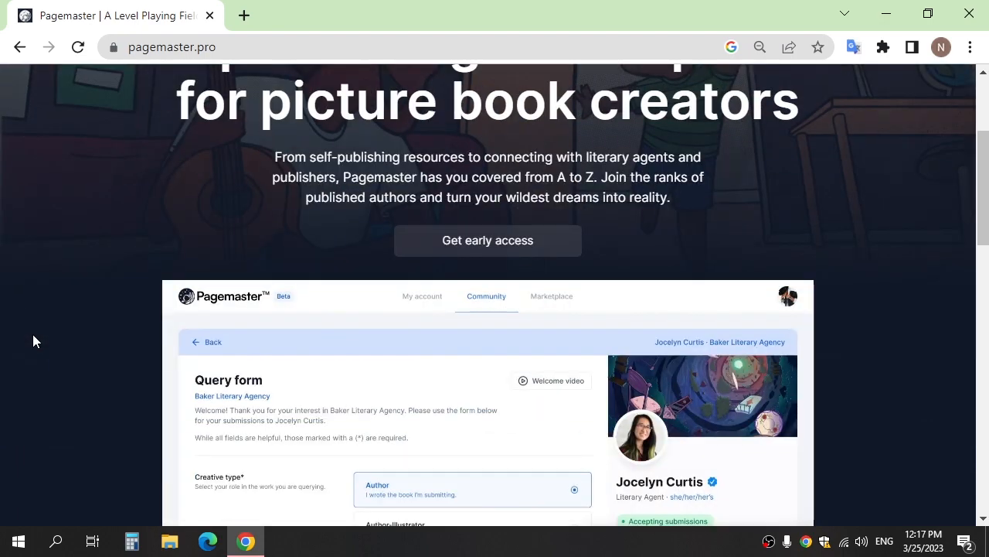
# Go to Pagemaster's Bedtime Story Generator form.
pyautogui.scroll(-3)
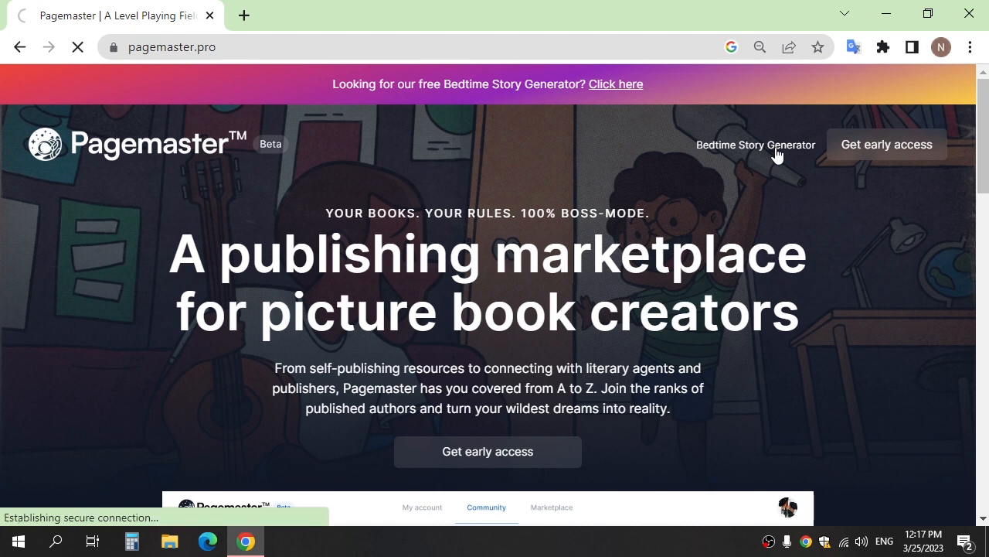
pyautogui.click(754, 145)
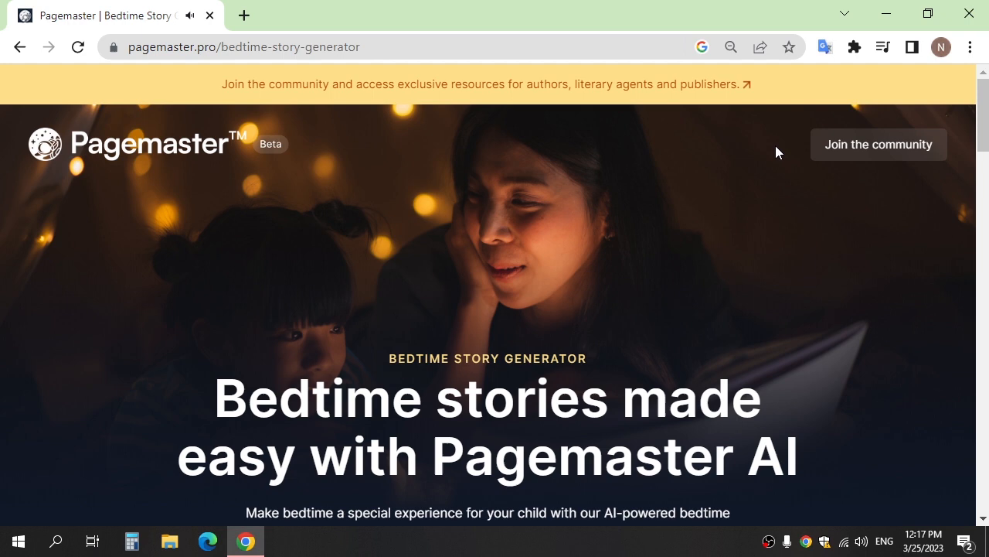
pyautogui.scroll(-3)
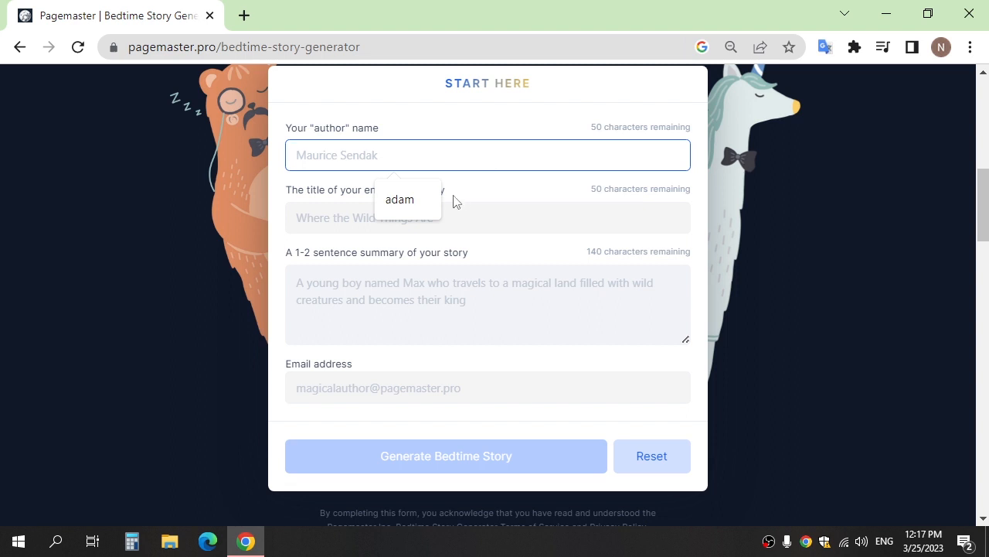
# Enter the summary 'old cat have a magic, open a school in villag' and generate the bedtime story.
pyautogui.write('old cat have a')
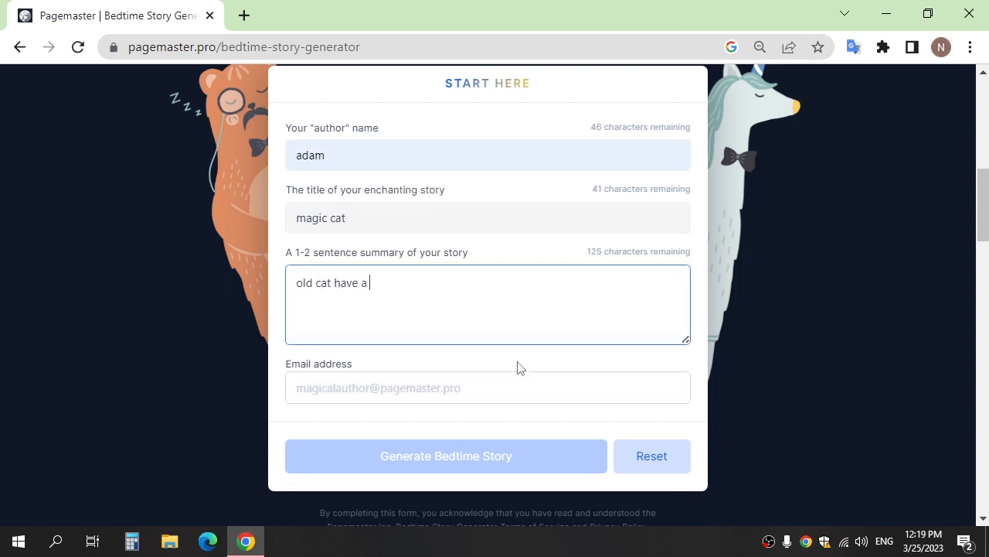
pyautogui.write('magic,')
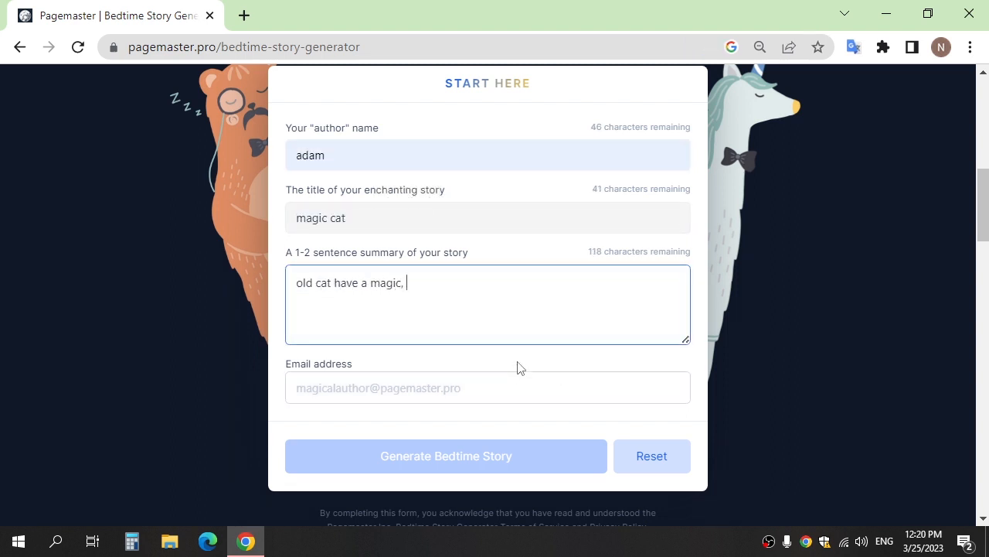
pyautogui.write('open a school in village, kids come to learn')
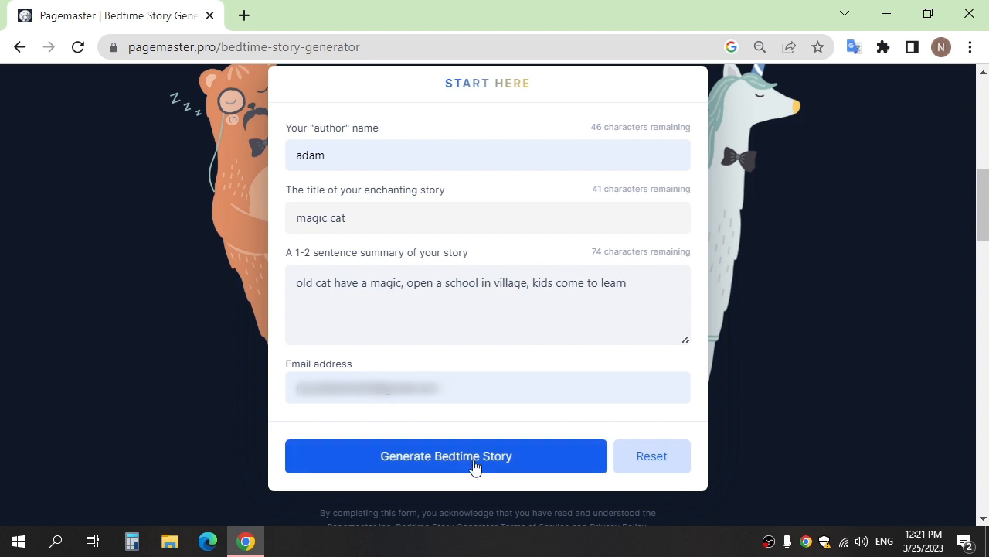
pyautogui.click(445, 454)
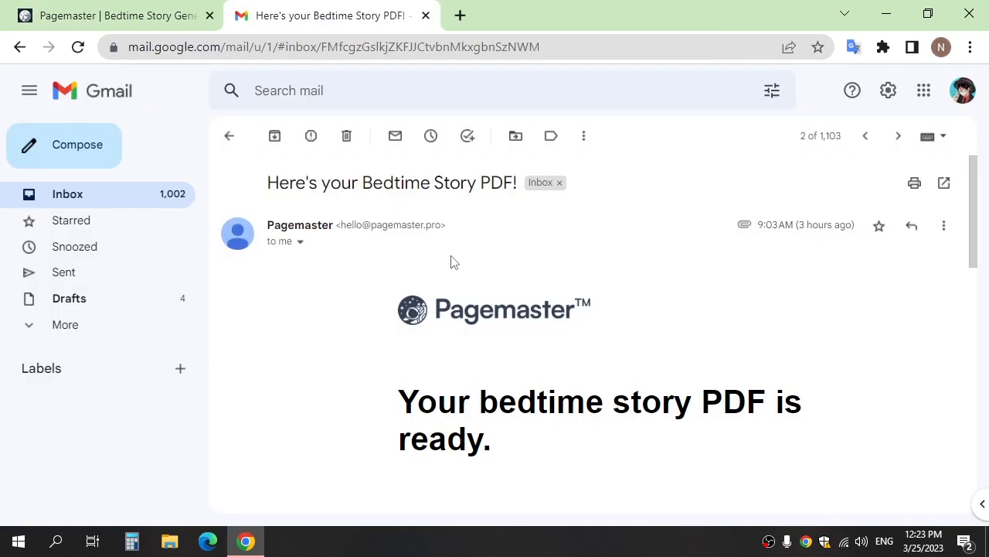
# Preview the magic_cat.pdf attachment from the Pagemaster email and read it through to THE END.
pyautogui.scroll(-3)
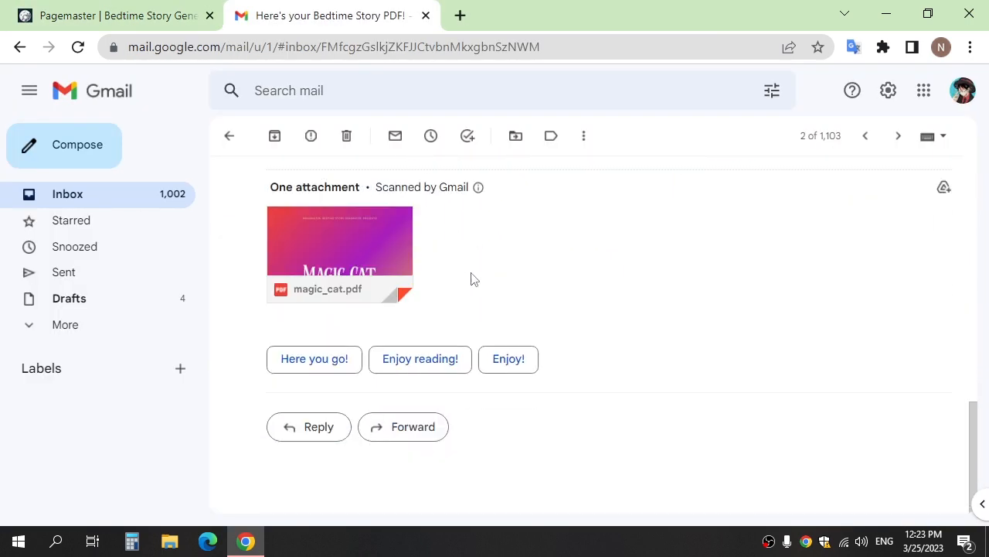
pyautogui.moveTo(581, 320)
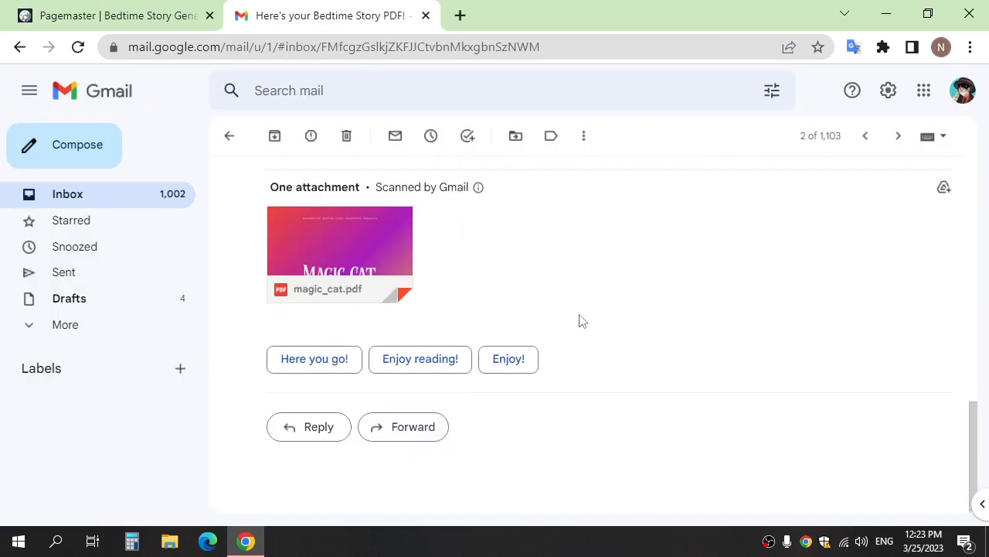
pyautogui.click(340, 253)
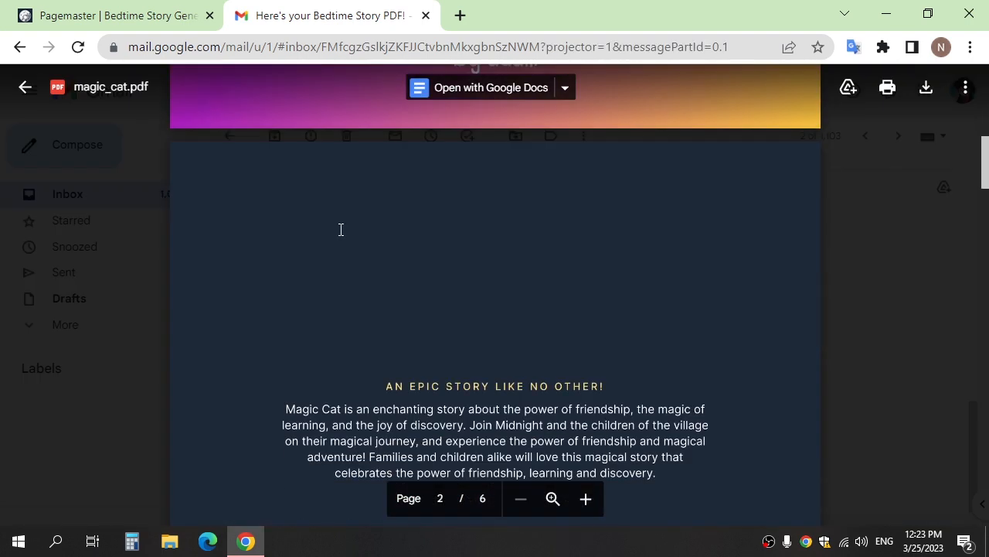
pyautogui.scroll(-3)
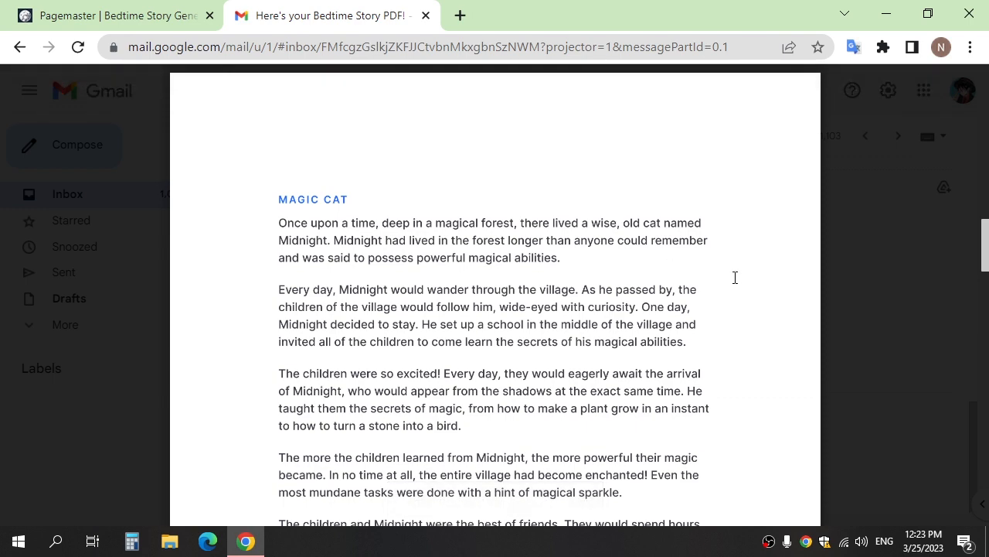
pyautogui.scroll(-3)
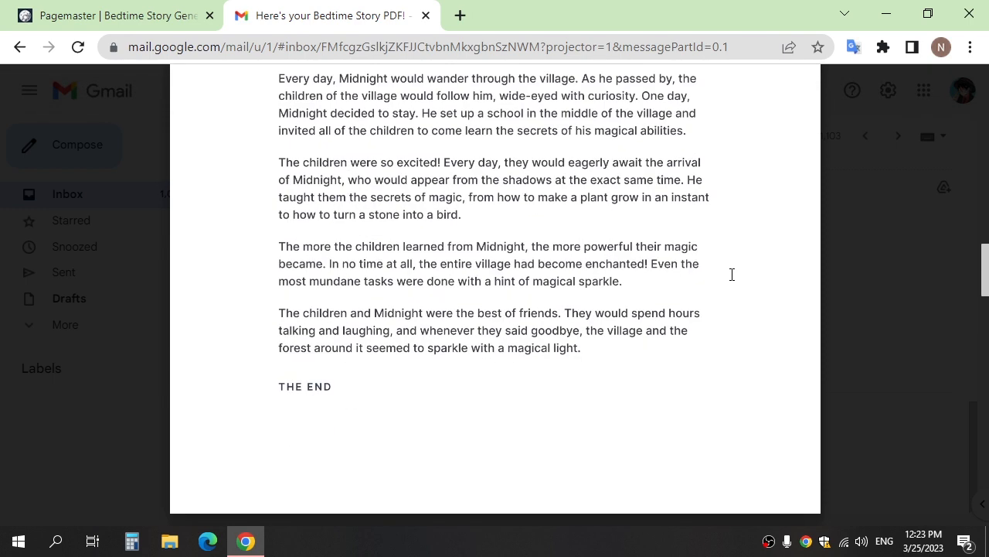
pyautogui.scroll(-3)
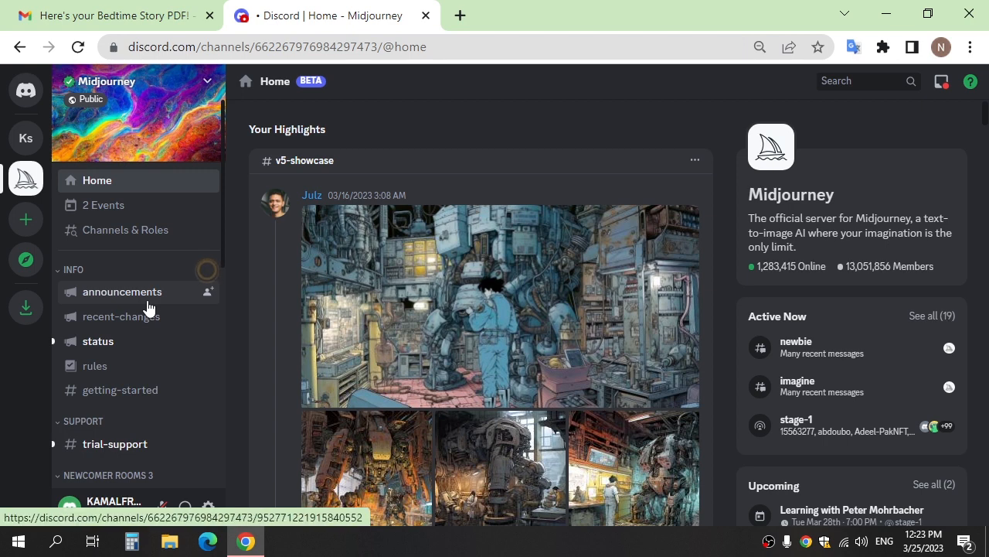
# From the Midjourney newbies channel, start a new Discord server built from scratch.
pyautogui.click(113, 286)
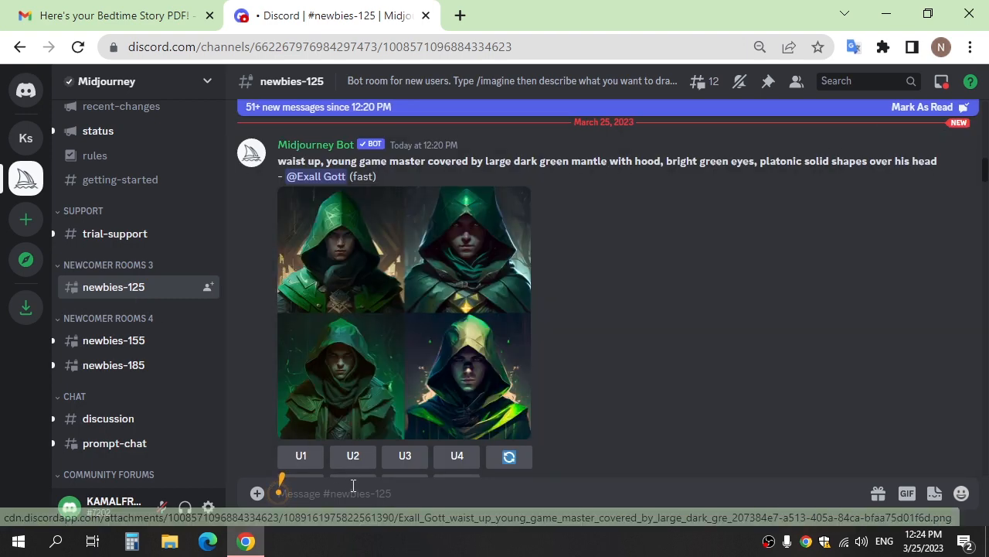
pyautogui.click(25, 219)
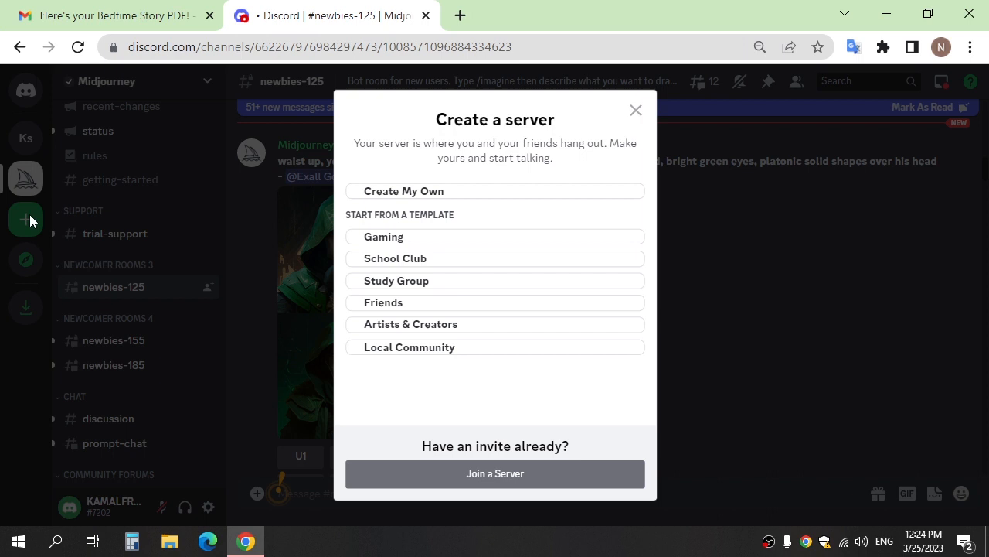
pyautogui.click(402, 192)
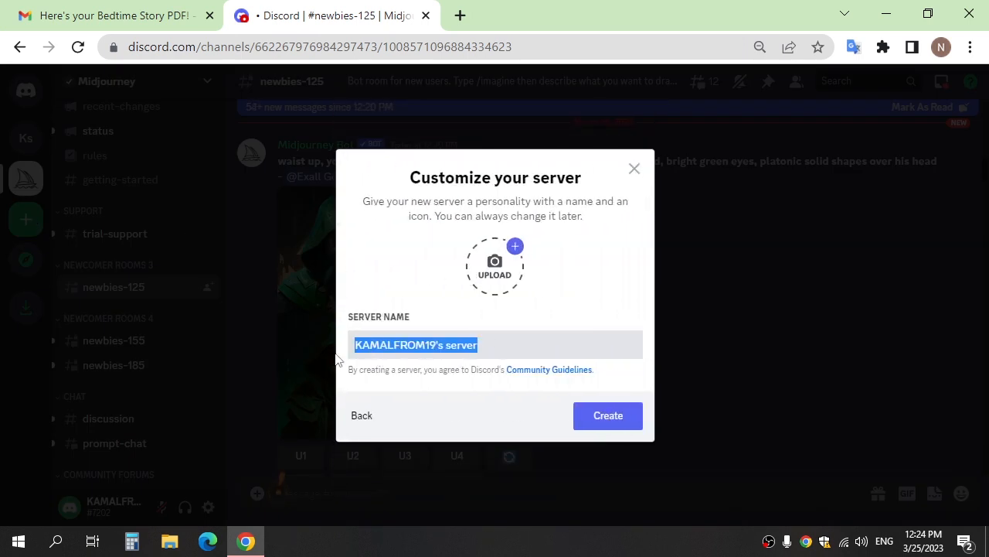
# Name the new server 'story image', create it and return to the Midjourney server.
pyautogui.write('s')
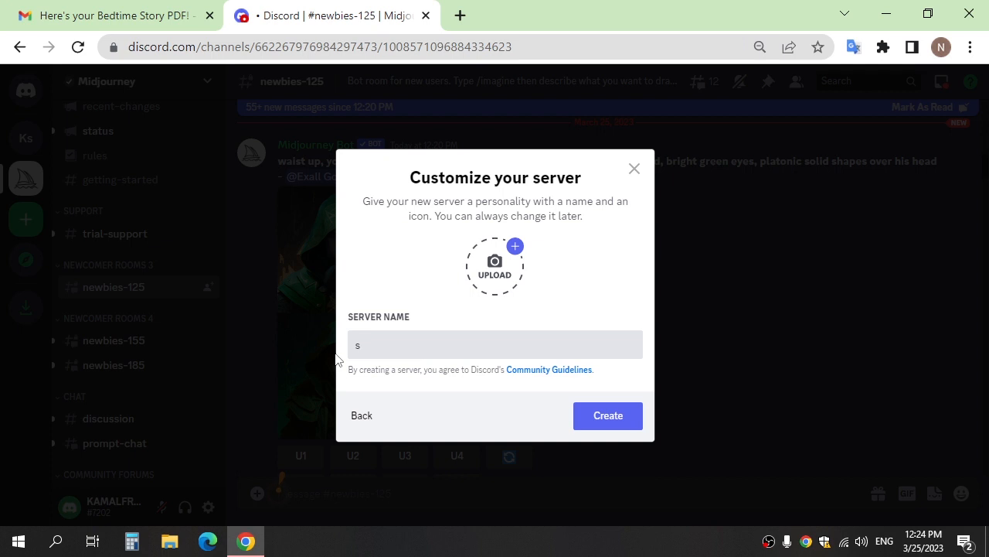
pyautogui.write('tory imag')
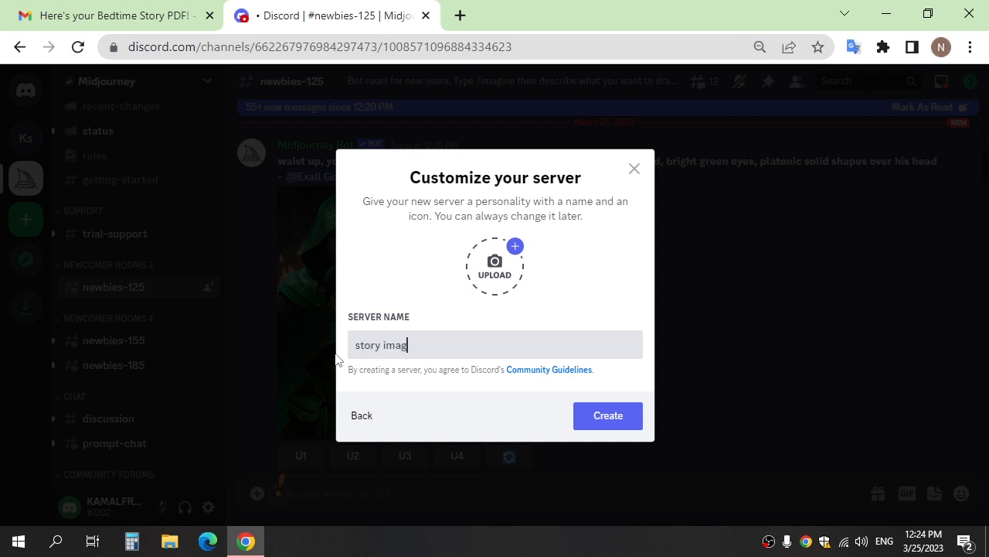
pyautogui.click(608, 414)
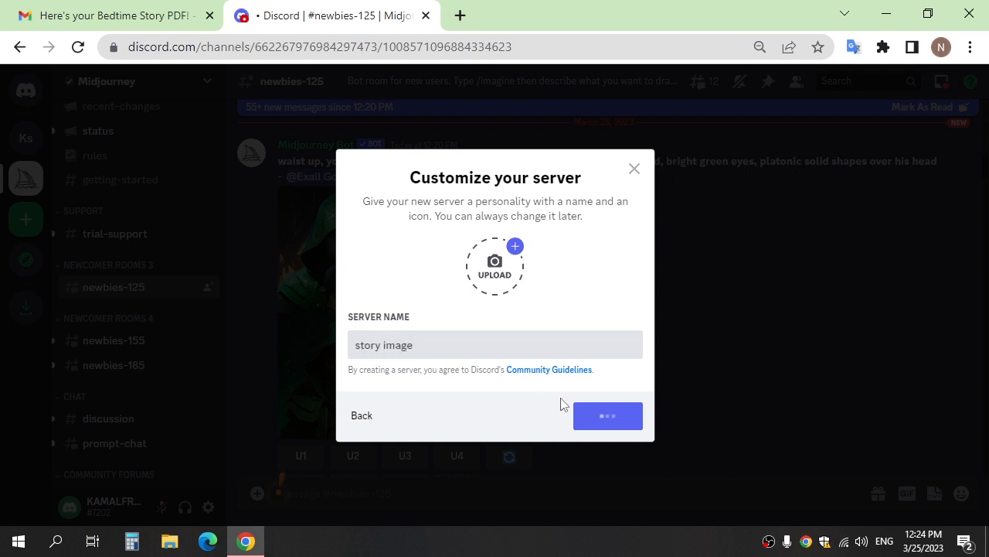
pyautogui.click(607, 415)
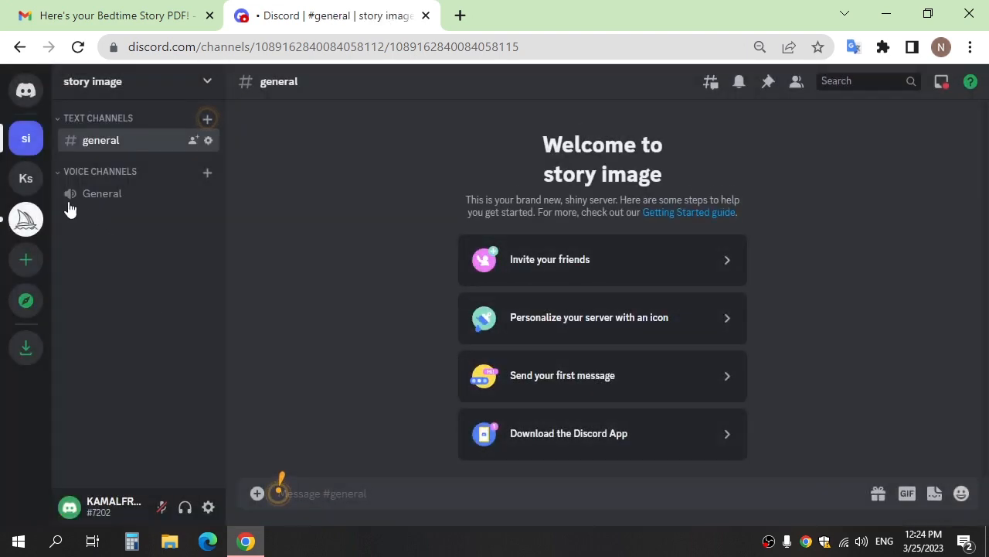
pyautogui.click(24, 219)
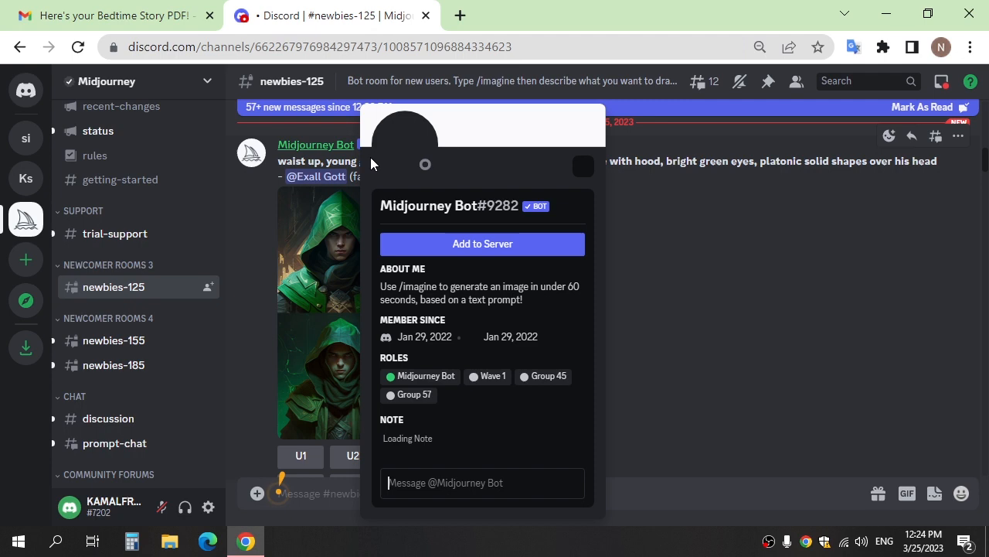
# Add the Midjourney Bot to the story image server and pass the hCaptcha human check.
pyautogui.click(483, 244)
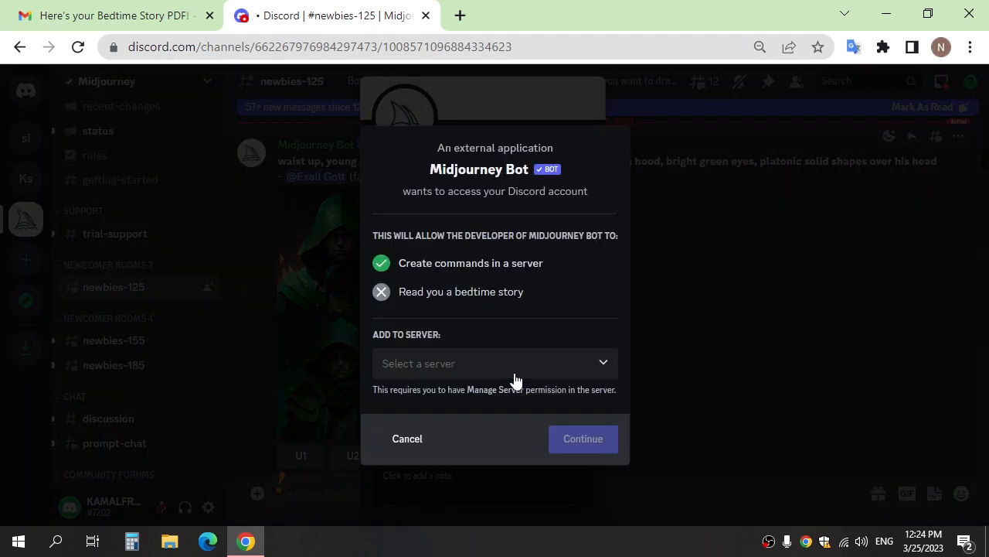
pyautogui.click(495, 364)
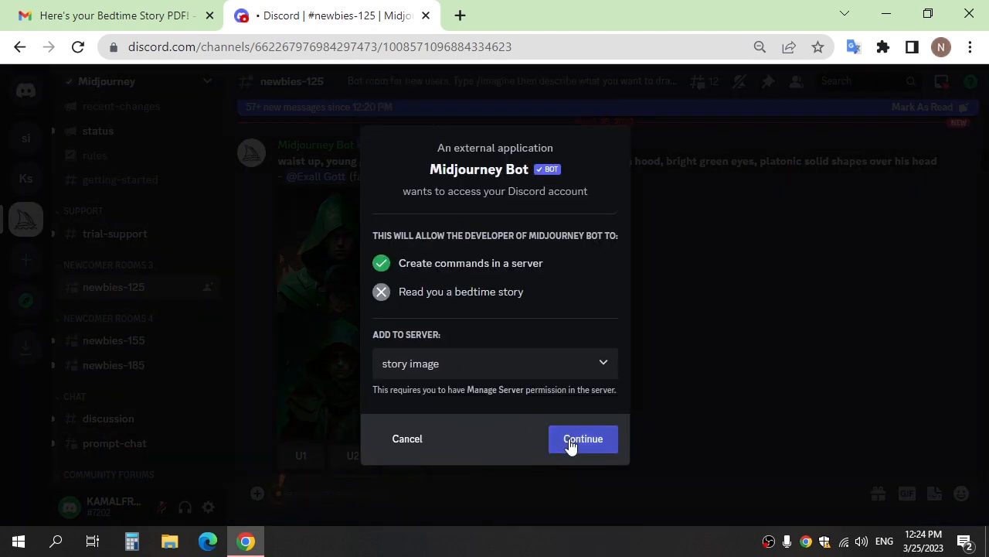
pyautogui.click(581, 439)
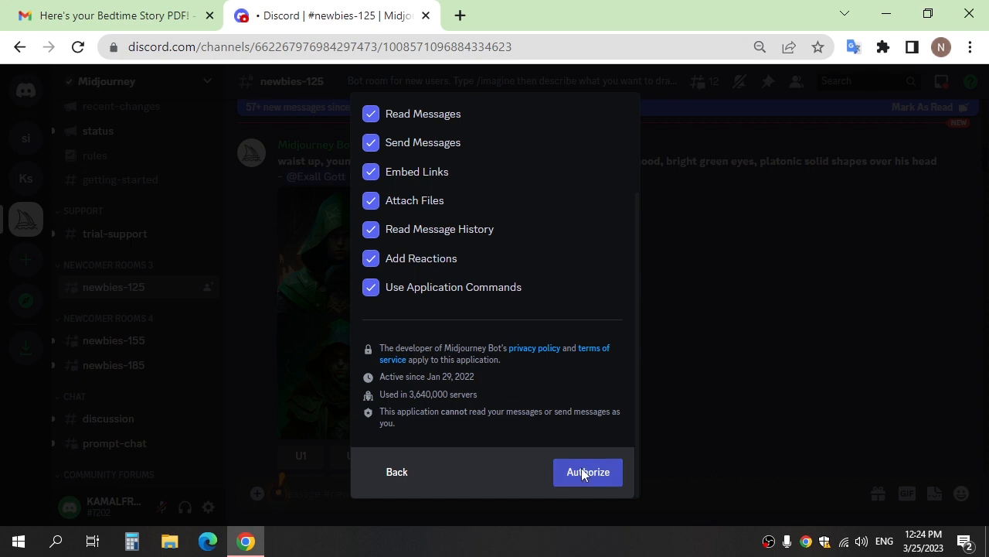
pyautogui.click(587, 471)
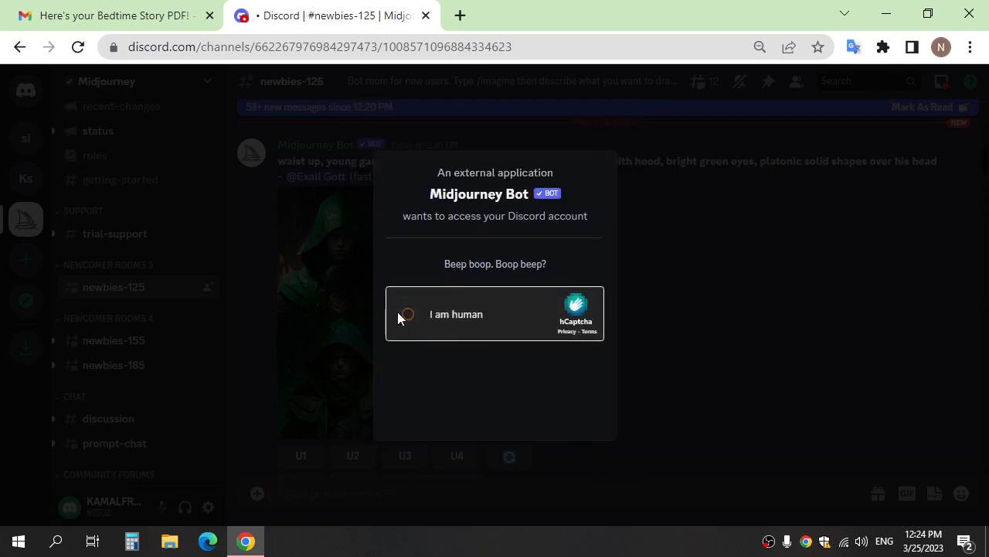
# Authorize the Midjourney Bot's access, dismiss the confirmation and switch to the story image server.
pyautogui.click(408, 314)
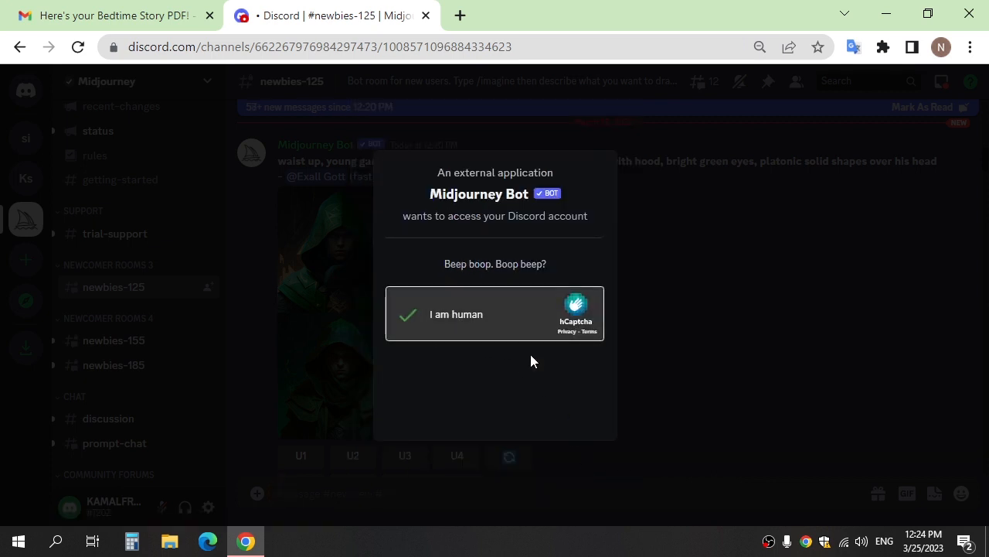
pyautogui.click(408, 314)
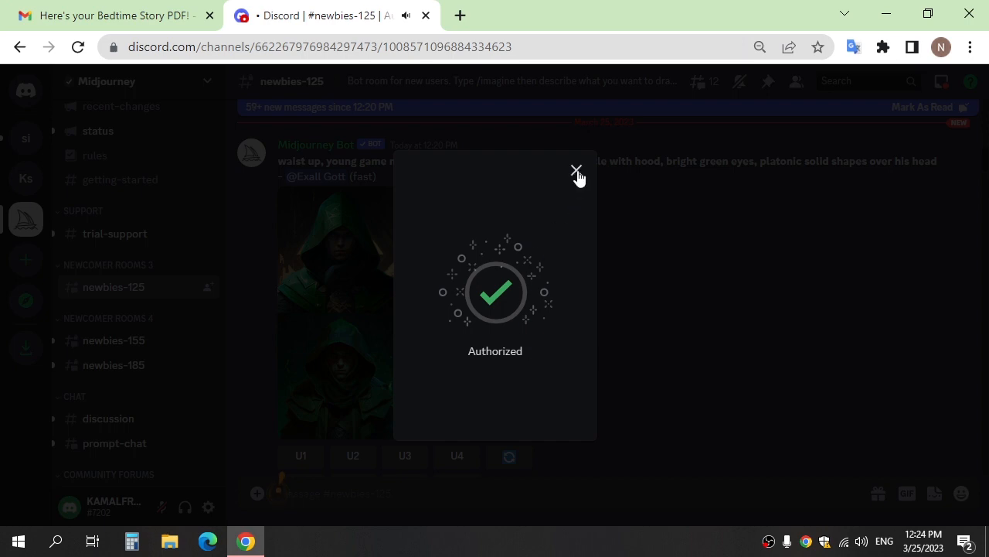
pyautogui.click(575, 168)
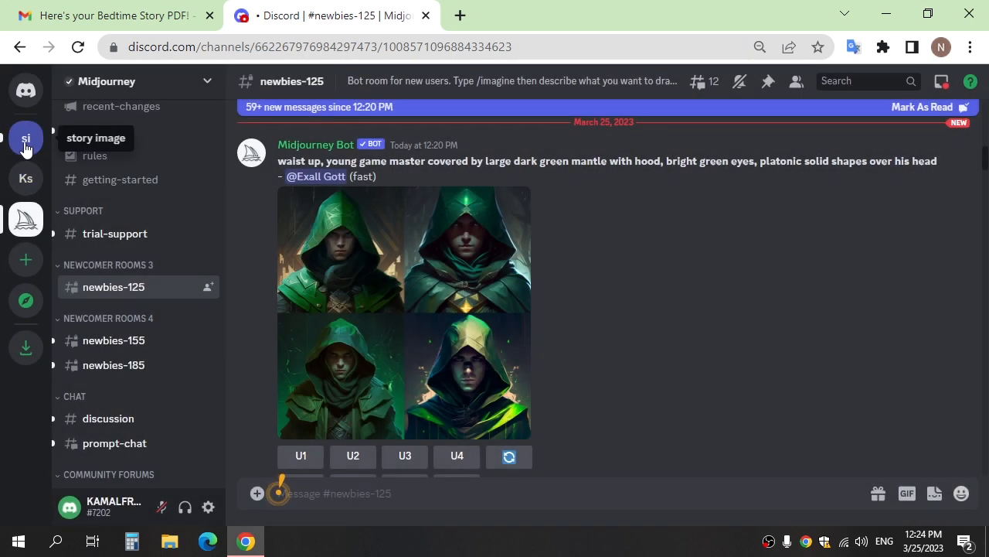
pyautogui.click(25, 137)
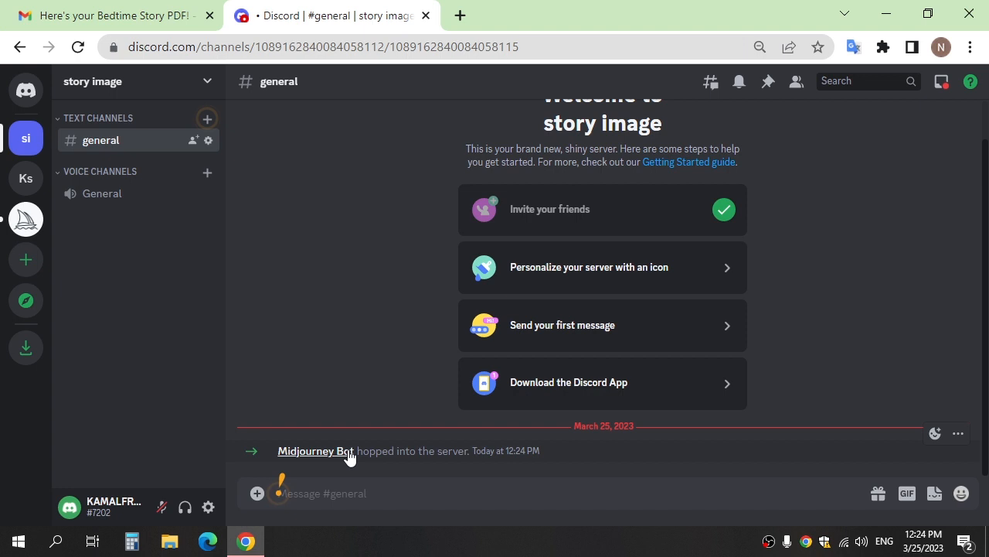
# Send the Midjourney Bot an /imagine prompt for a cartoon old cat in the forest.
pyautogui.write('/imagine prompt')
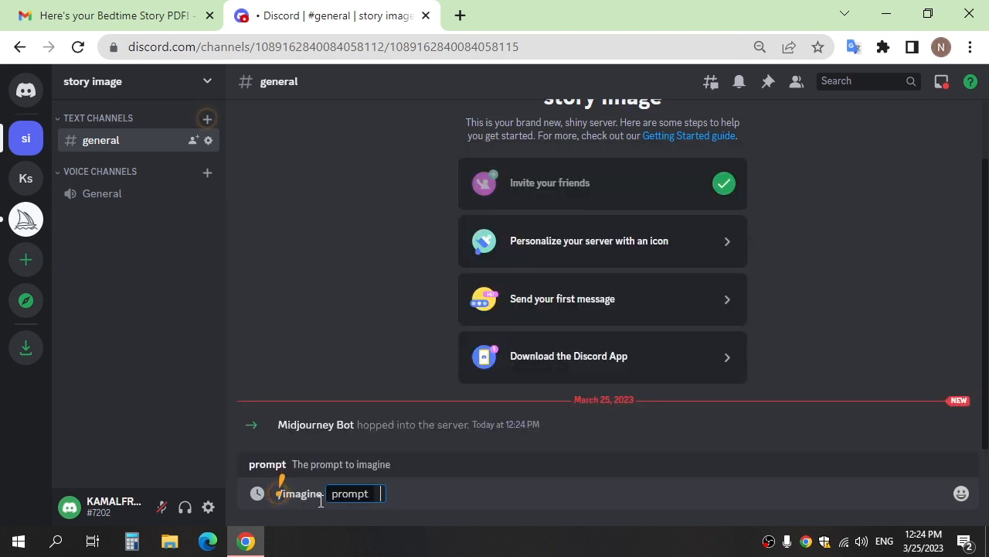
pyautogui.write('cartoon old cat in fores')
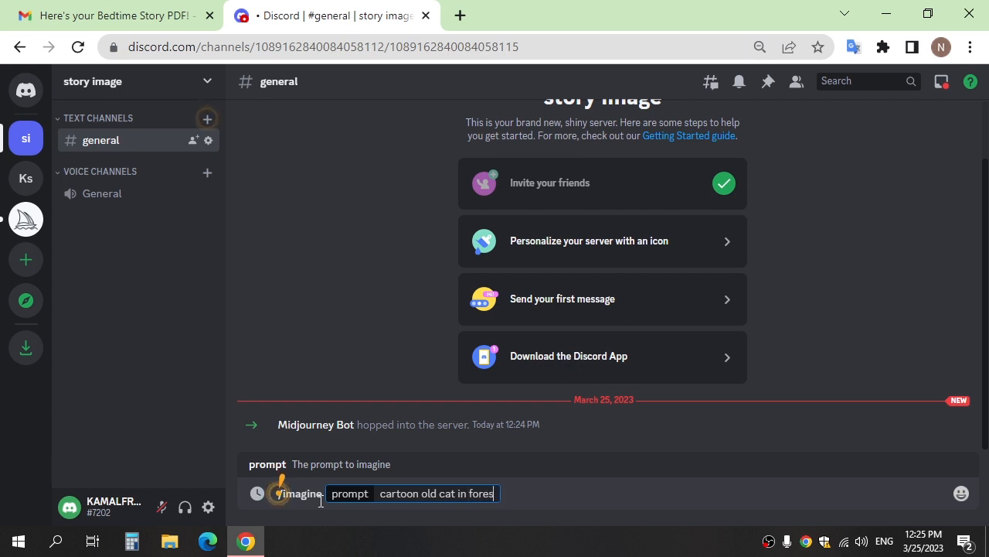
pyautogui.press('enter')
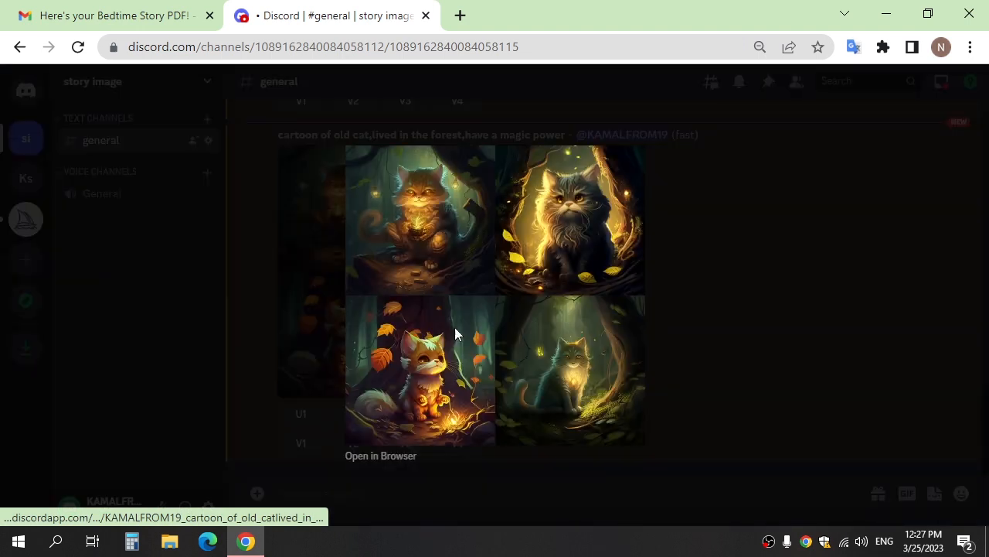
# Review the generated cat grid and open the upscaled glowing-orb cat image in the browser.
pyautogui.click(380, 454)
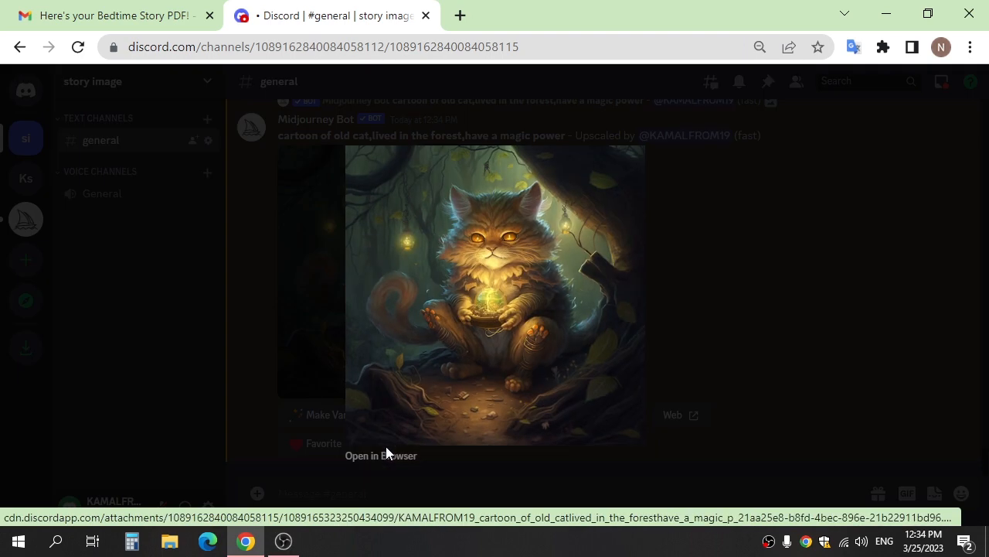
pyautogui.click(380, 454)
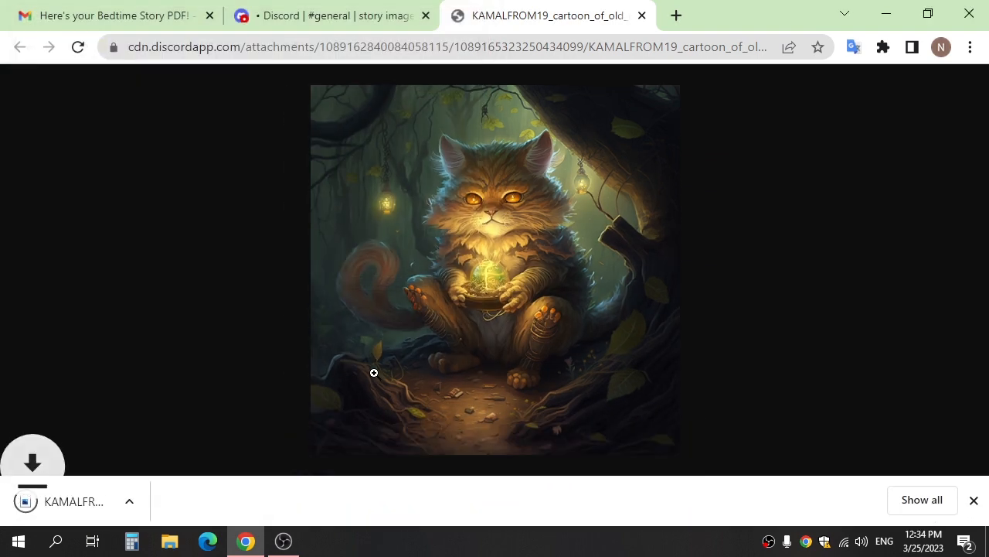
# Save the upscaled cat image and browse Google Images results for cartoon old cat in forest.
pyautogui.click(333, 15)
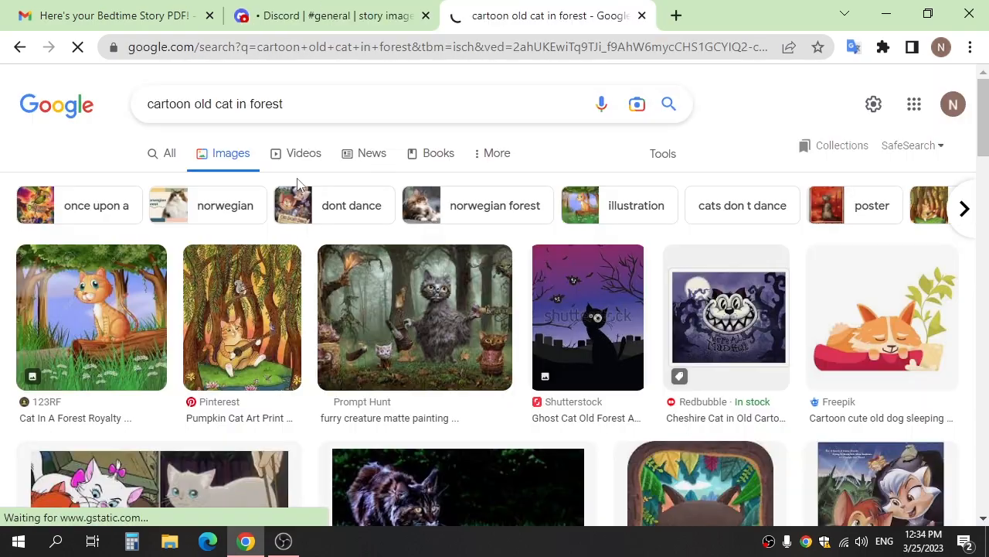
pyautogui.scroll(-3)
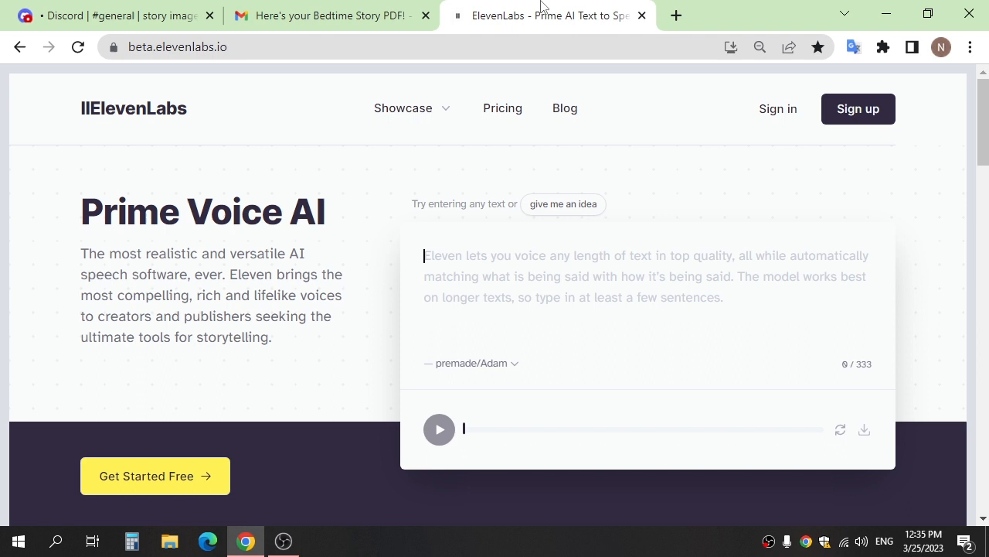
pyautogui.moveTo(350, 298)
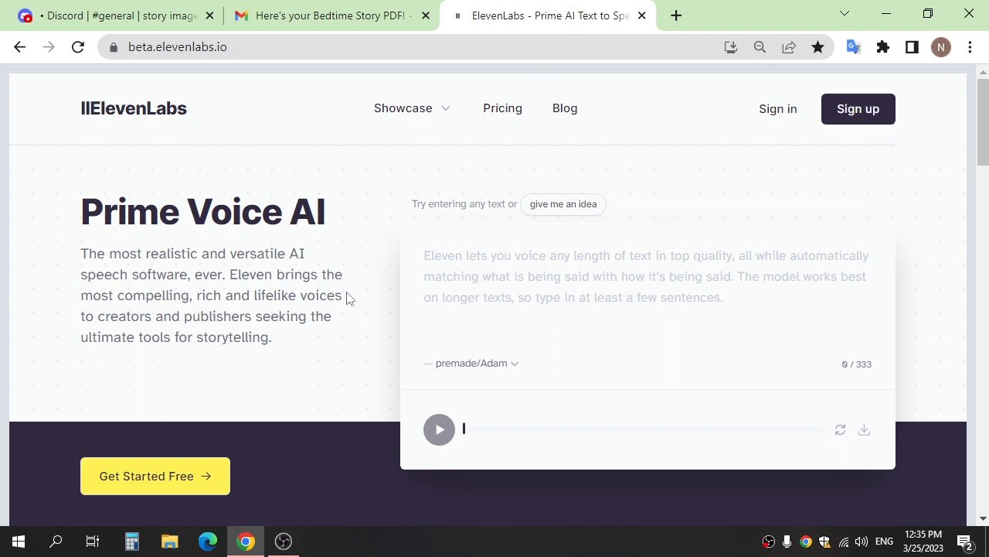
pyautogui.moveTo(330, 15)
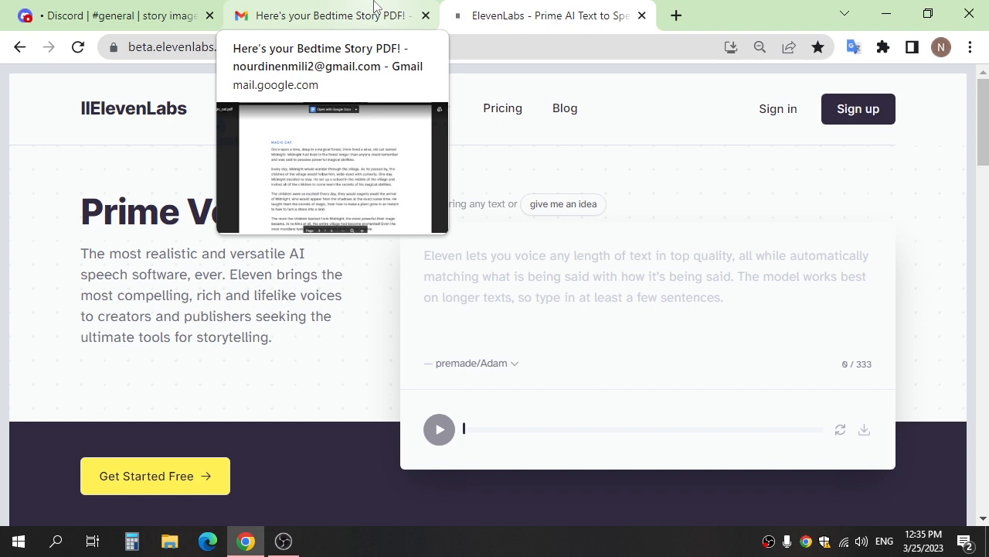
# Narrate the first Magic Cat paragraph in ElevenLabs' premade Josh voice and download the MP3.
pyautogui.click(325, 15)
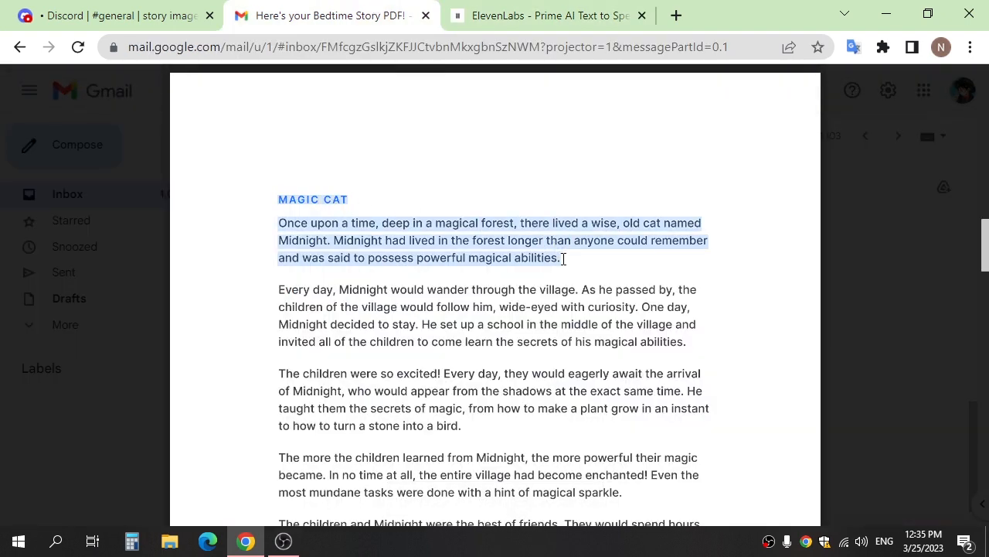
pyautogui.click(549, 15)
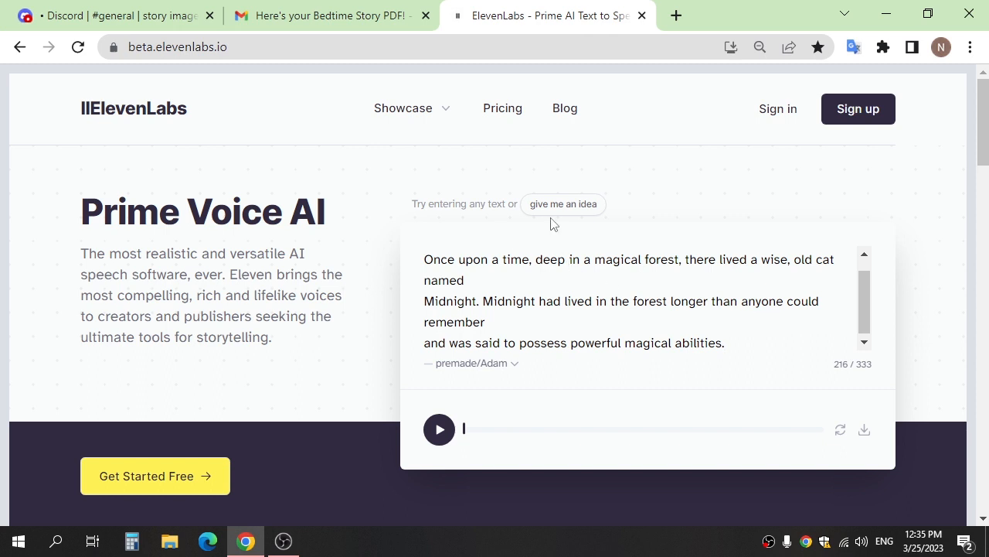
pyautogui.click(474, 363)
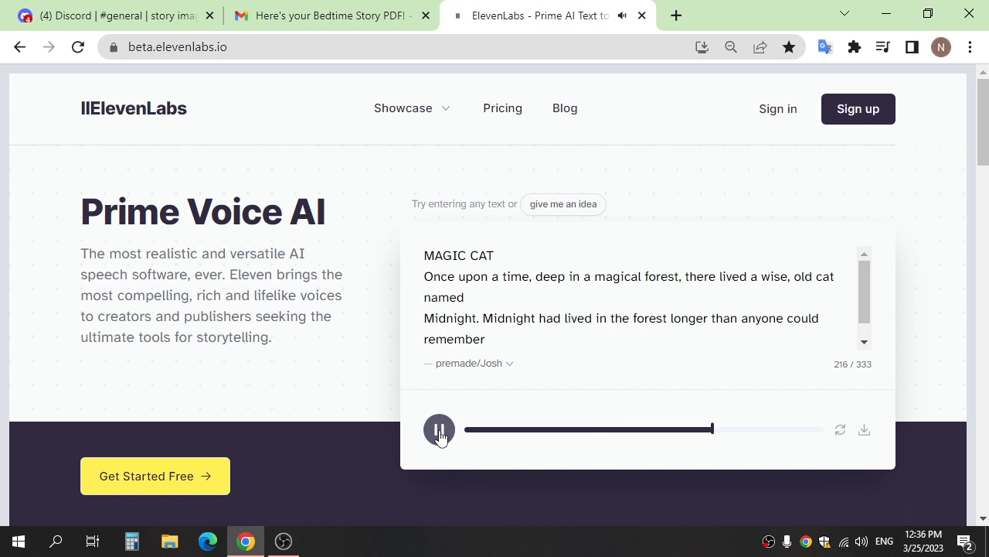
pyautogui.click(439, 429)
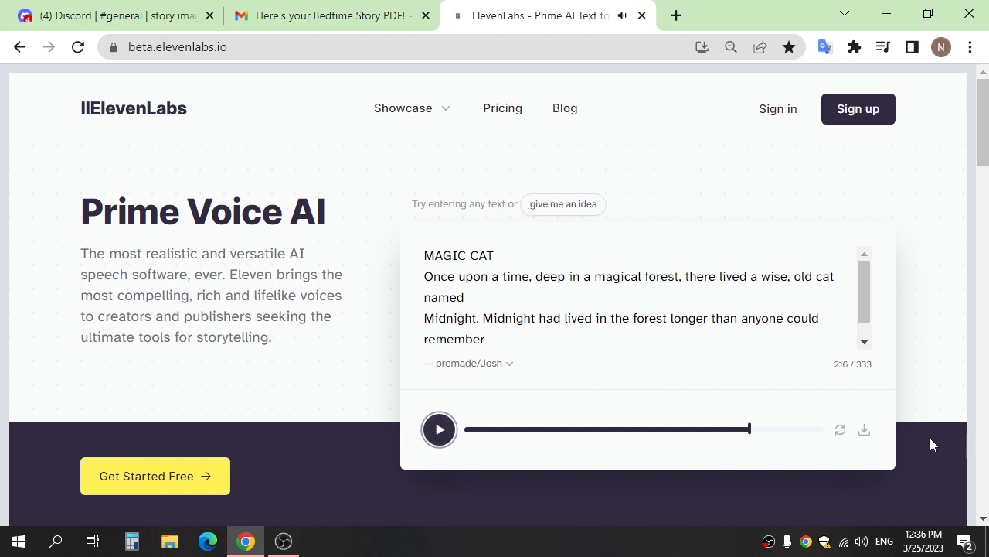
pyautogui.click(862, 430)
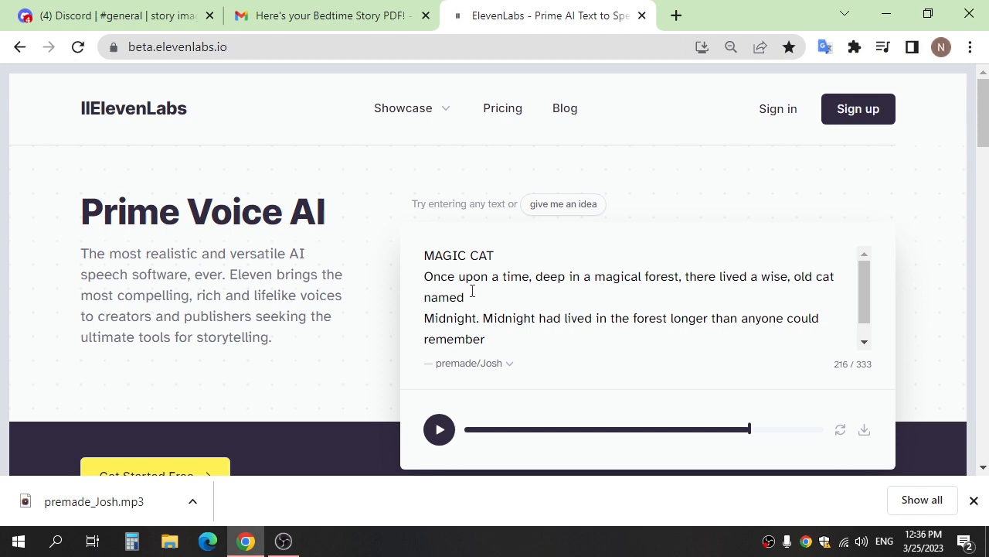
# Voice and download the second story paragraph, then fetch the next paragraph from the PDF.
pyautogui.click(331, 15)
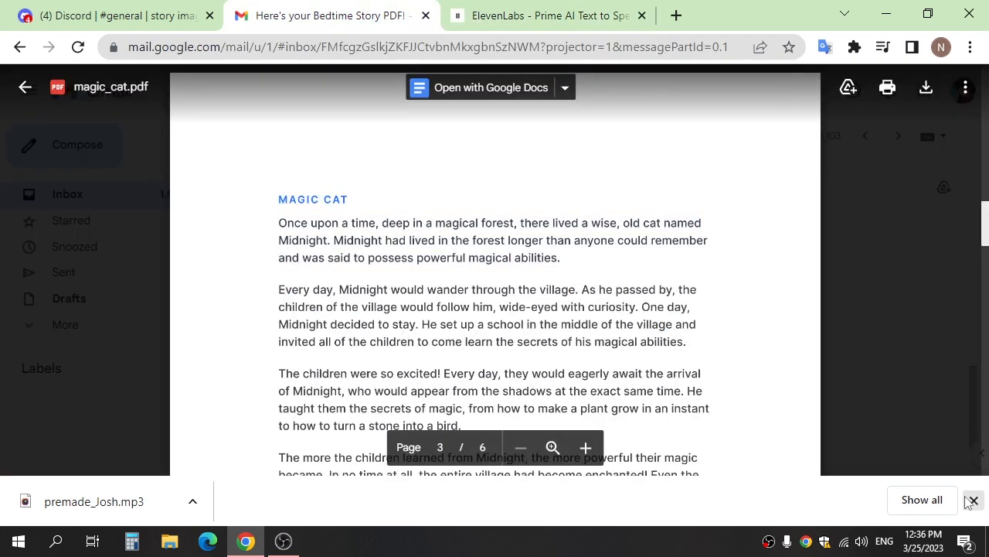
pyautogui.click(549, 15)
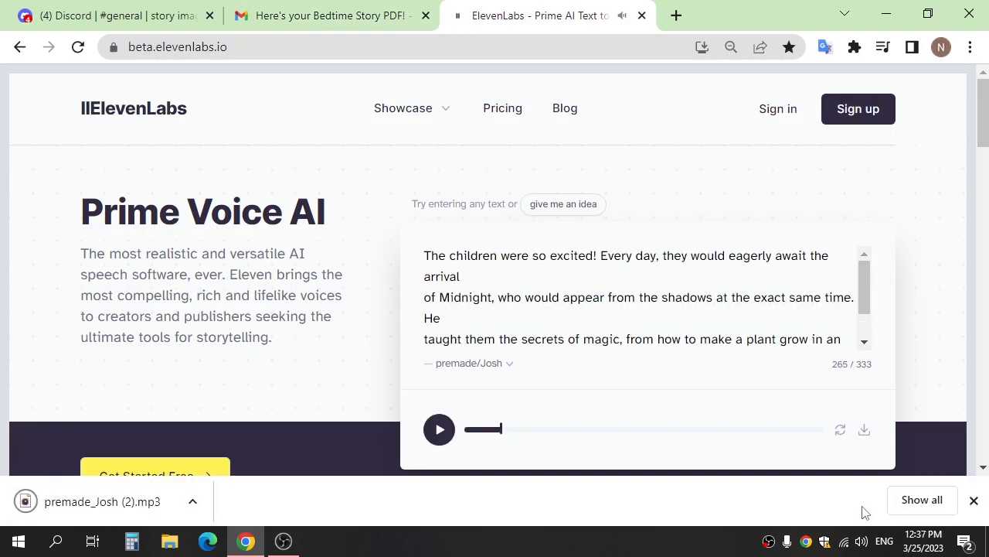
pyautogui.click(439, 430)
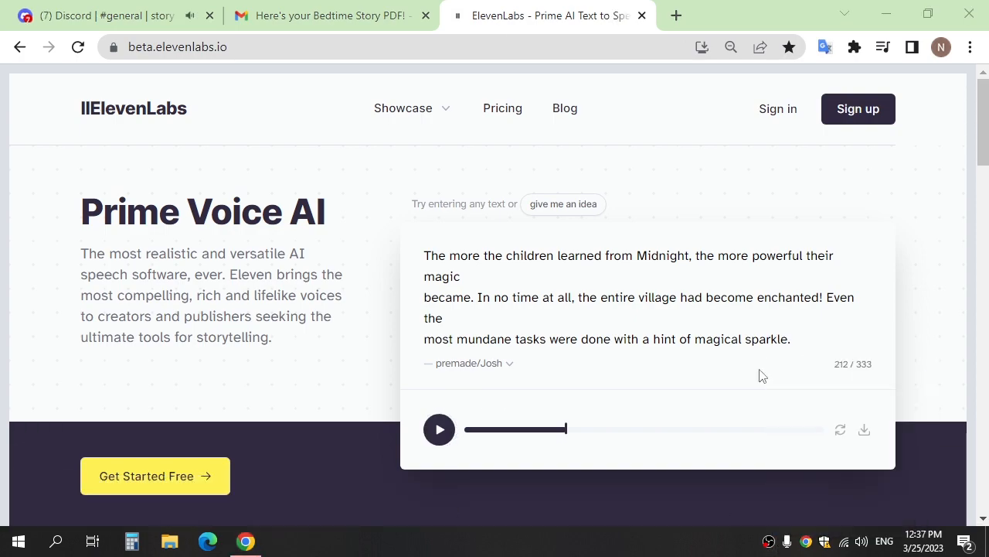
pyautogui.click(331, 16)
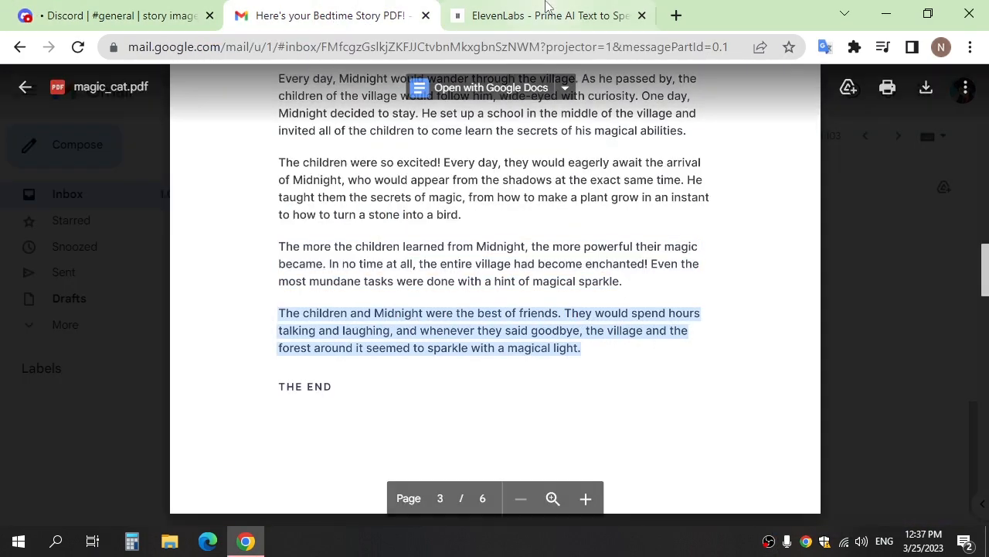
# Create a new Canva video design and upload the six cat images and narration audio files.
pyautogui.click(541, 16)
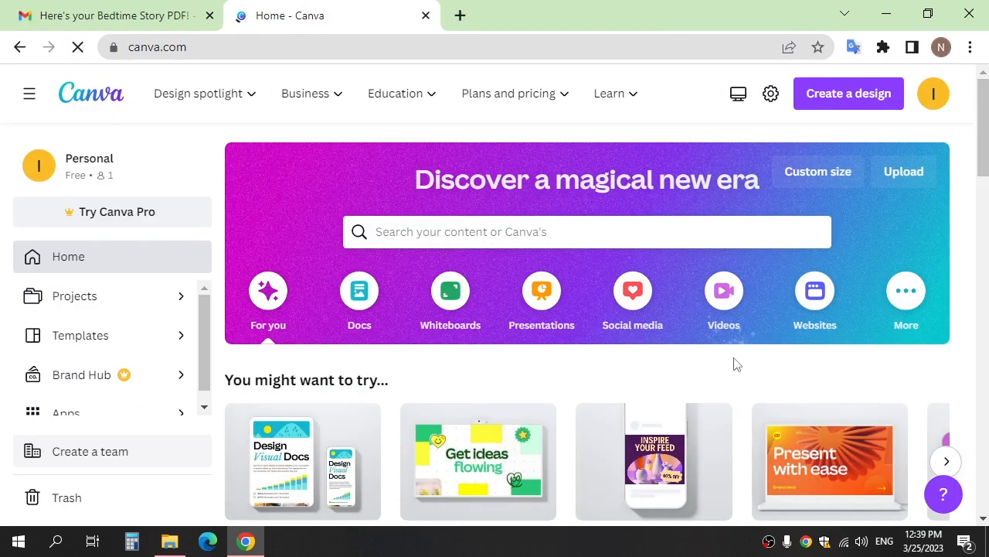
pyautogui.click(723, 291)
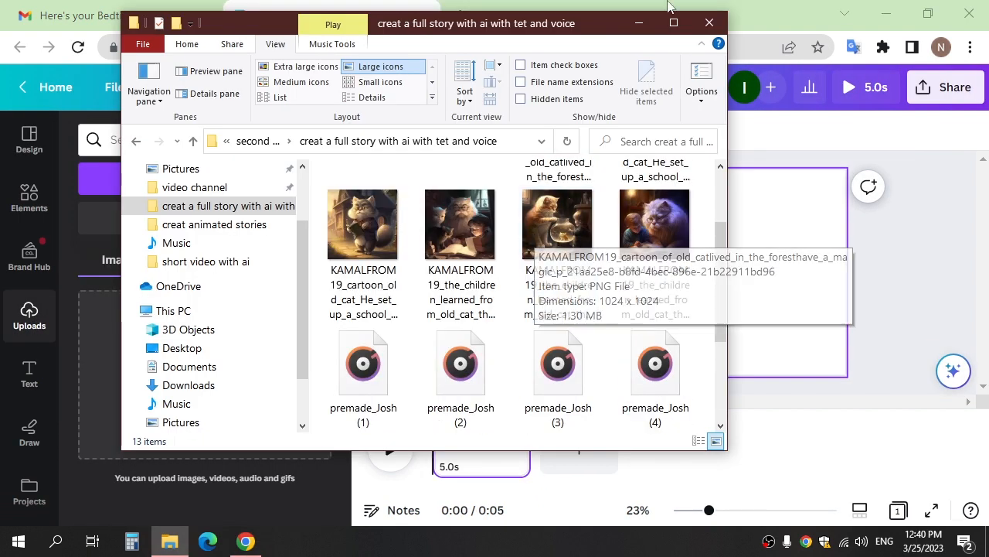
pyautogui.click(281, 96)
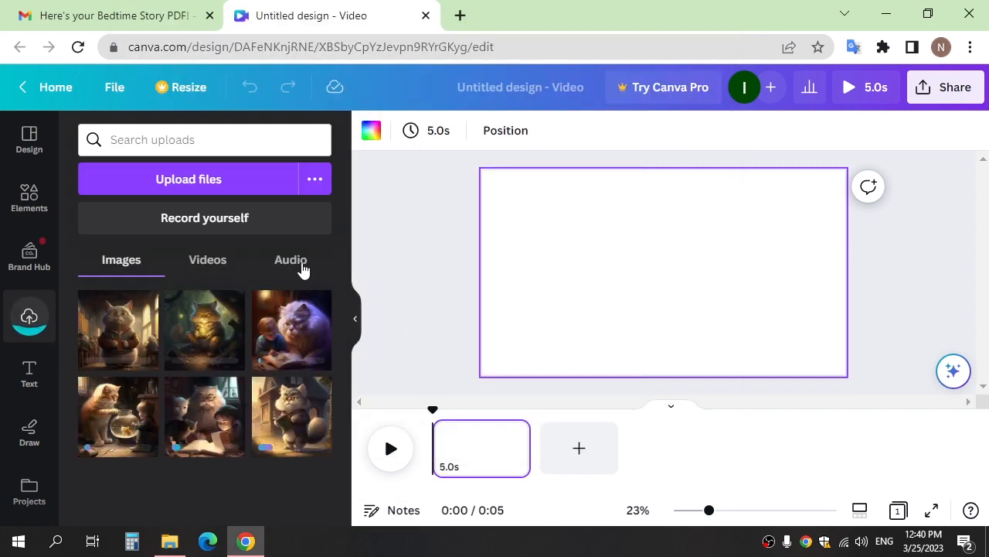
# Place the glowing cat illustration on the first page and bold the MAGIC CAT title at upper left.
pyautogui.click(291, 260)
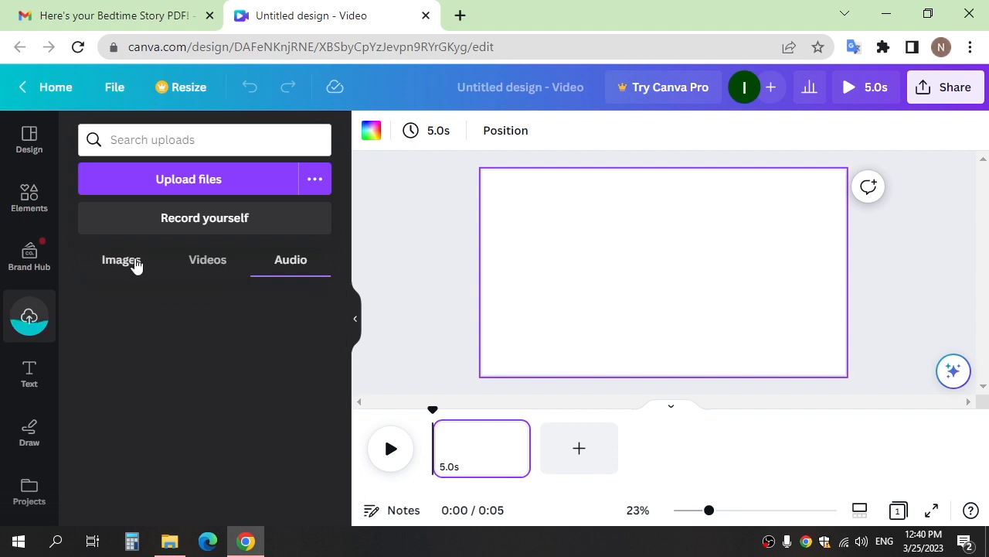
pyautogui.click(121, 259)
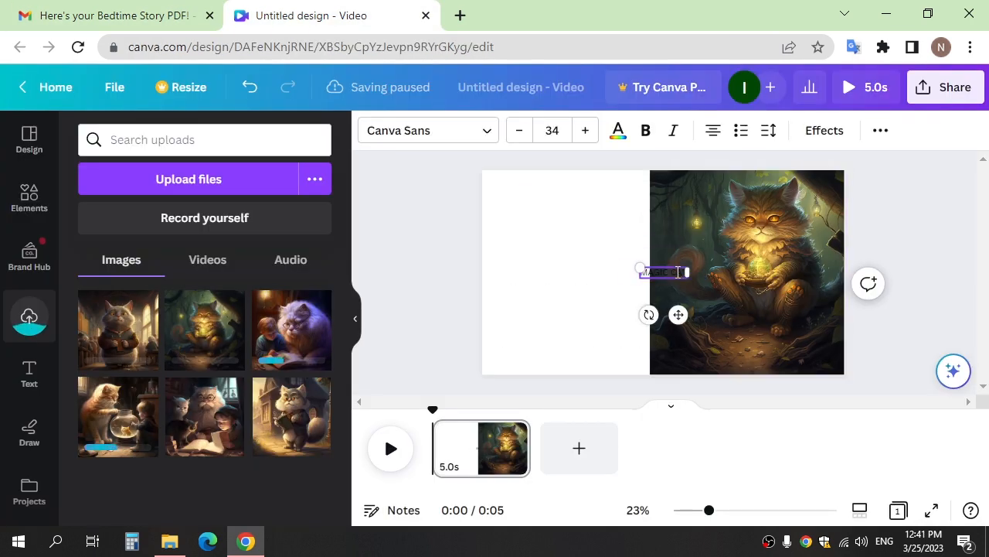
pyautogui.moveTo(662, 272); pyautogui.dragTo(558, 186)
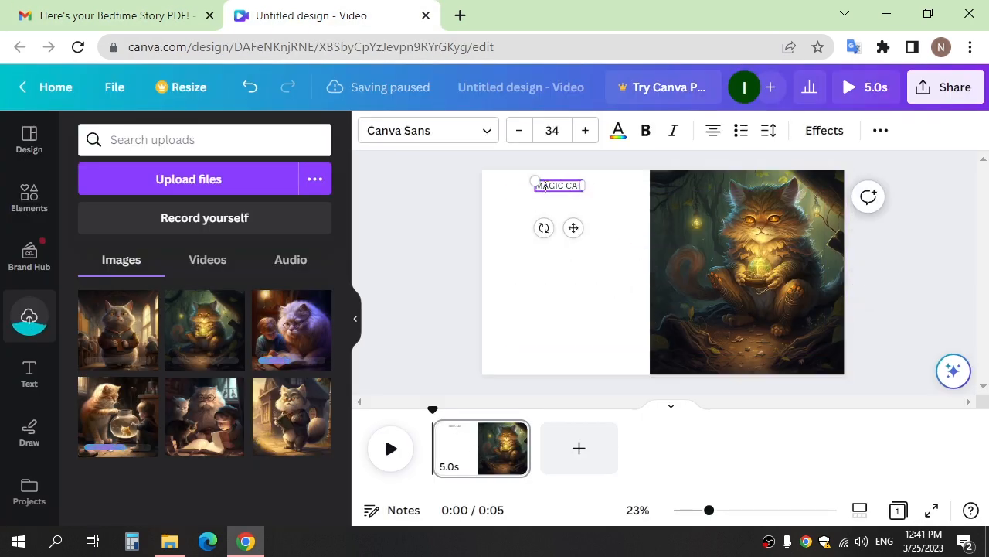
pyautogui.click(646, 130)
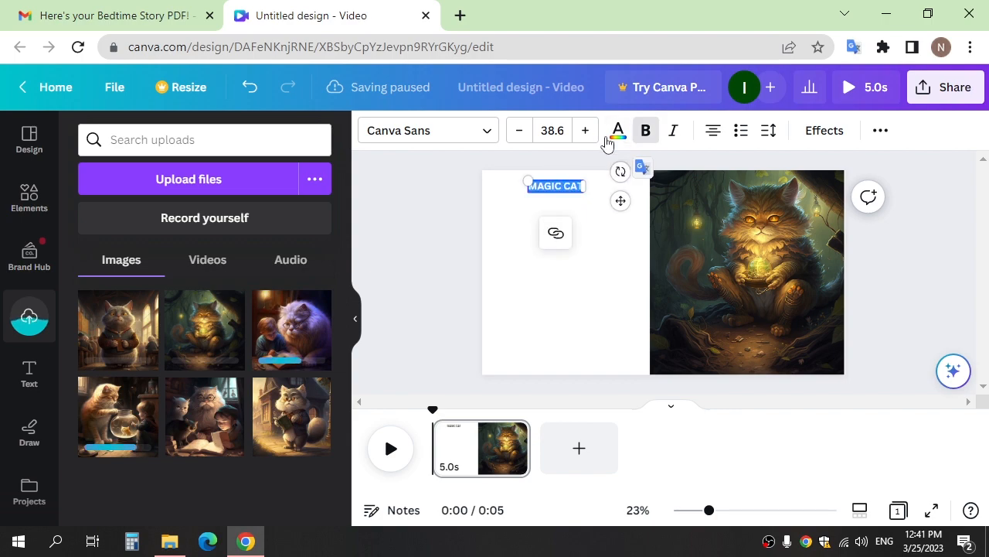
# Paste the opening story paragraph, colour the title purple and bring up the narration audio.
pyautogui.click(108, 16)
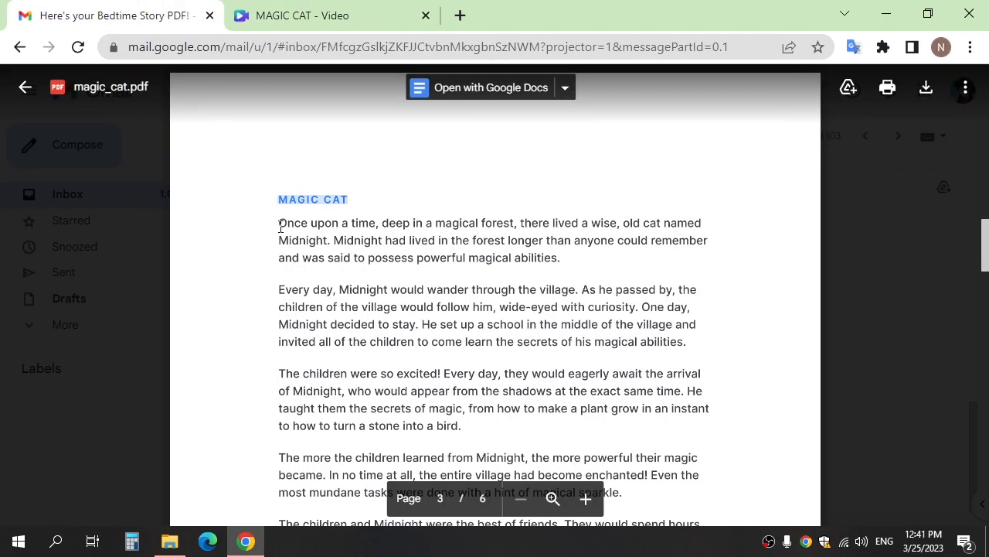
pyautogui.click(303, 15)
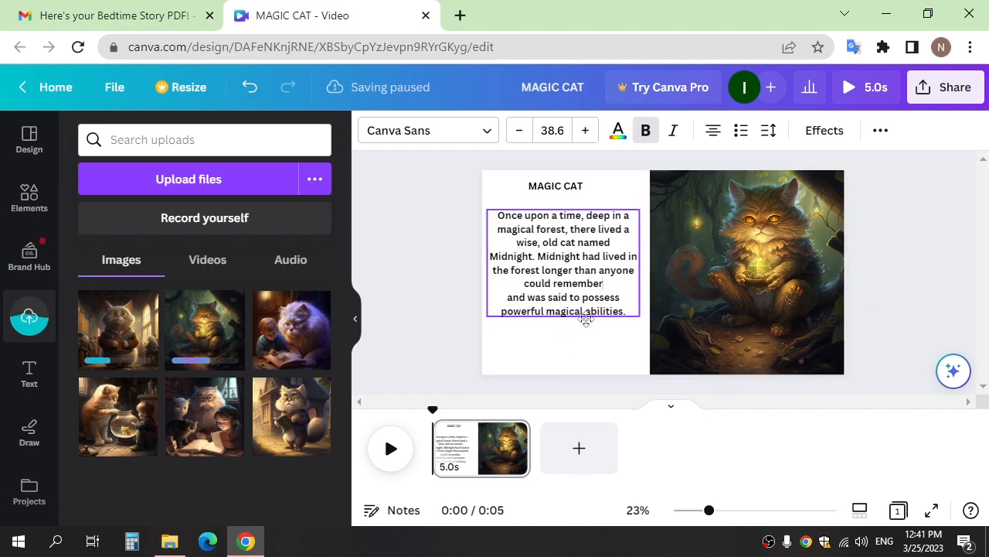
pyautogui.tripleClick(562, 263)
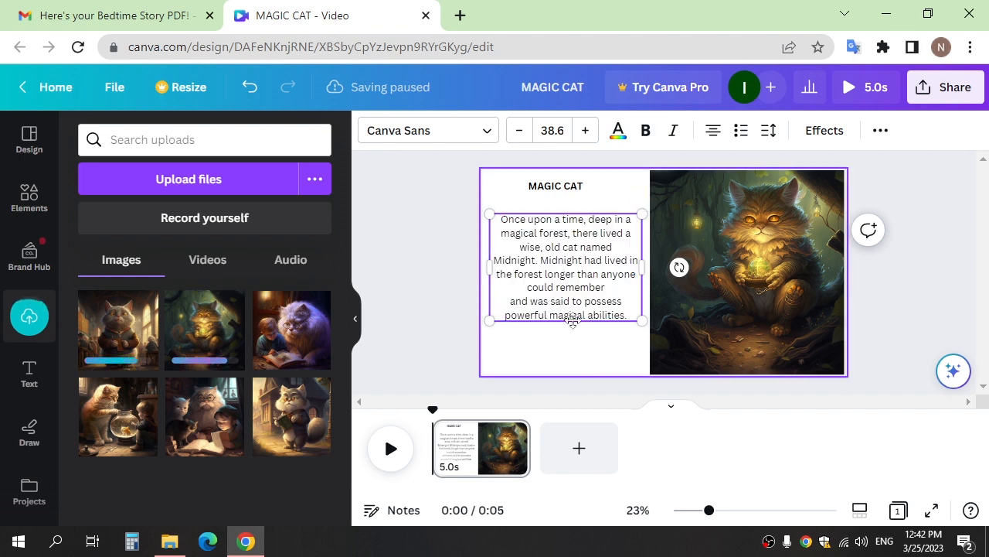
pyautogui.click(619, 130)
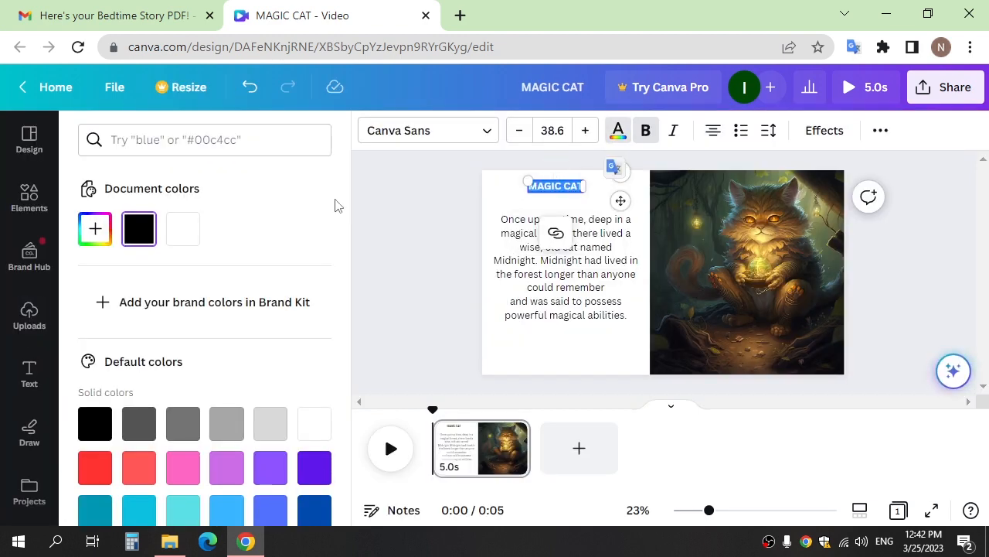
pyautogui.scroll(-3)
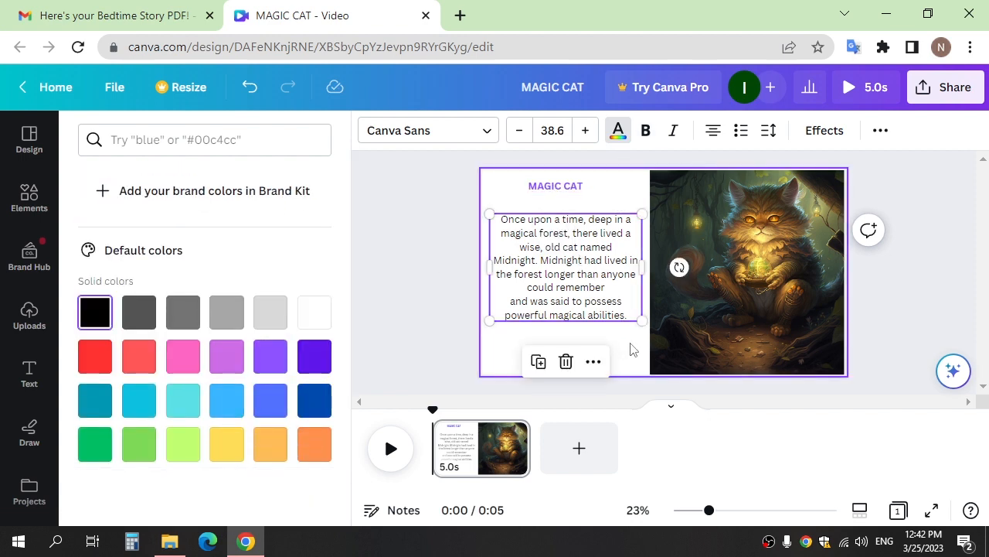
pyautogui.click(28, 316)
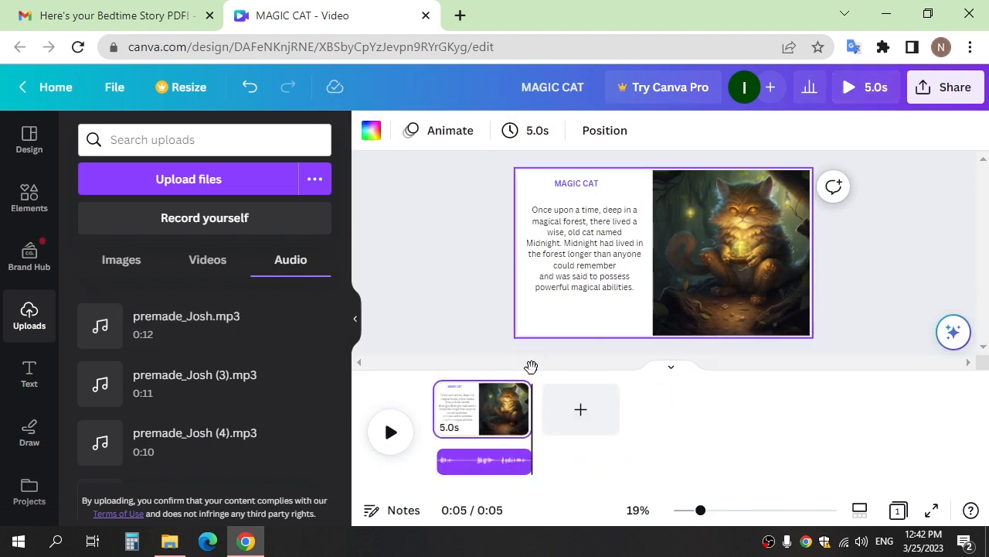
# Stretch the first page to about 13 seconds to cover its narration, then add a second page.
pyautogui.click(482, 461)
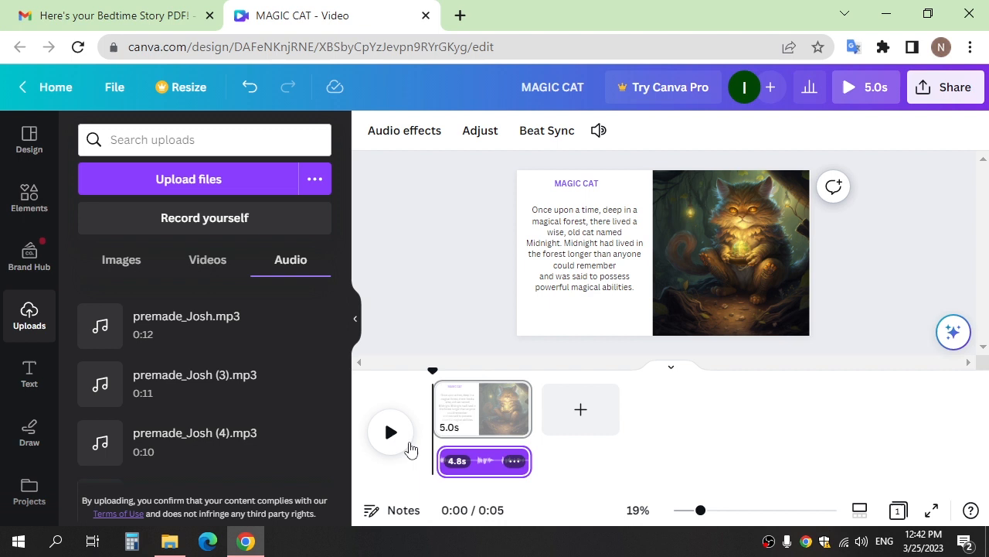
pyautogui.click(582, 408)
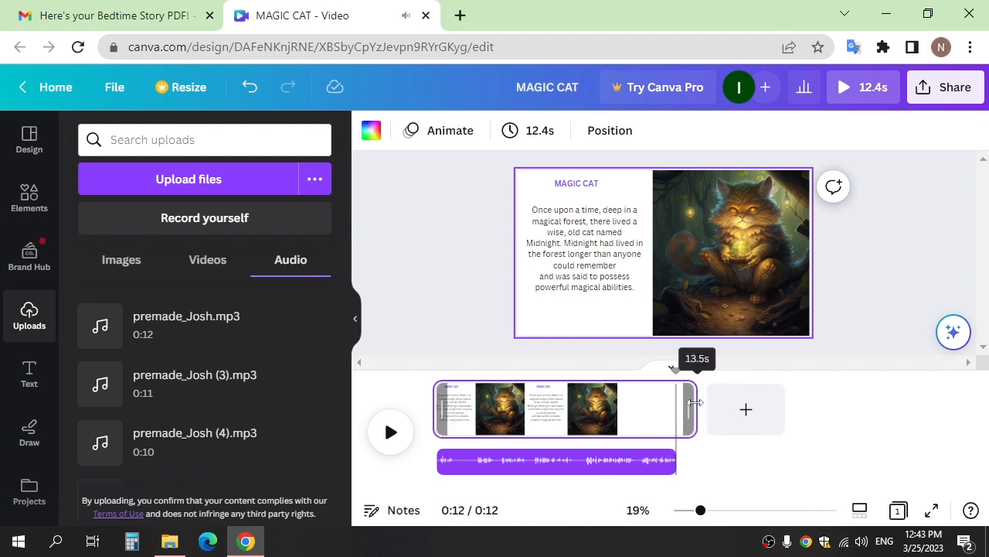
pyautogui.click(390, 432)
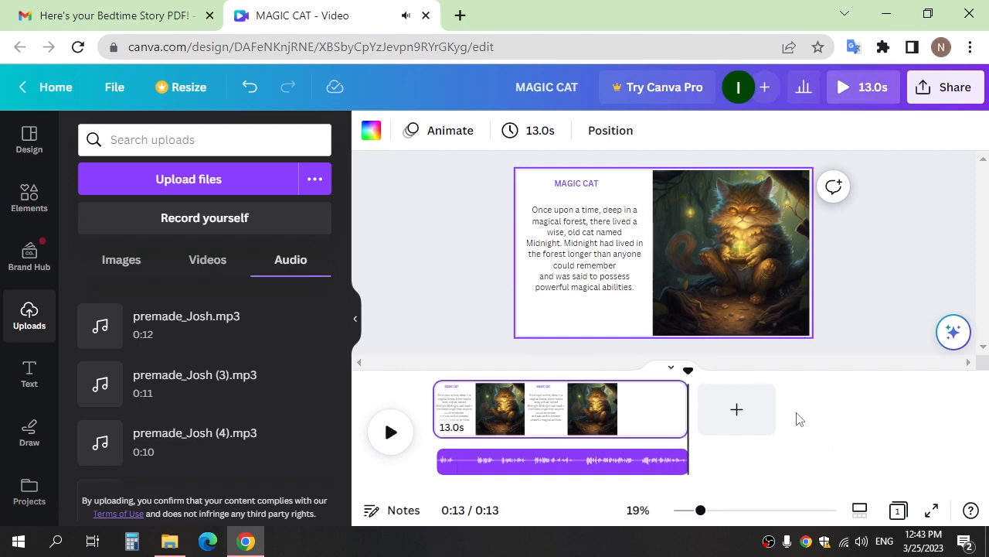
pyautogui.click(736, 408)
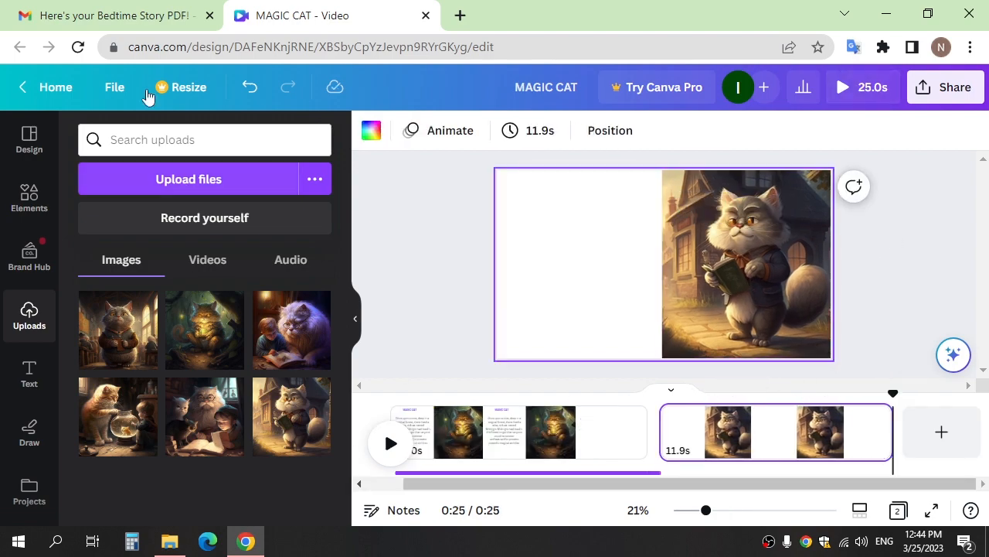
# Paste the village-wandering paragraph onto page two and place the second narration clip beneath it.
pyautogui.doubleClick(665, 289)
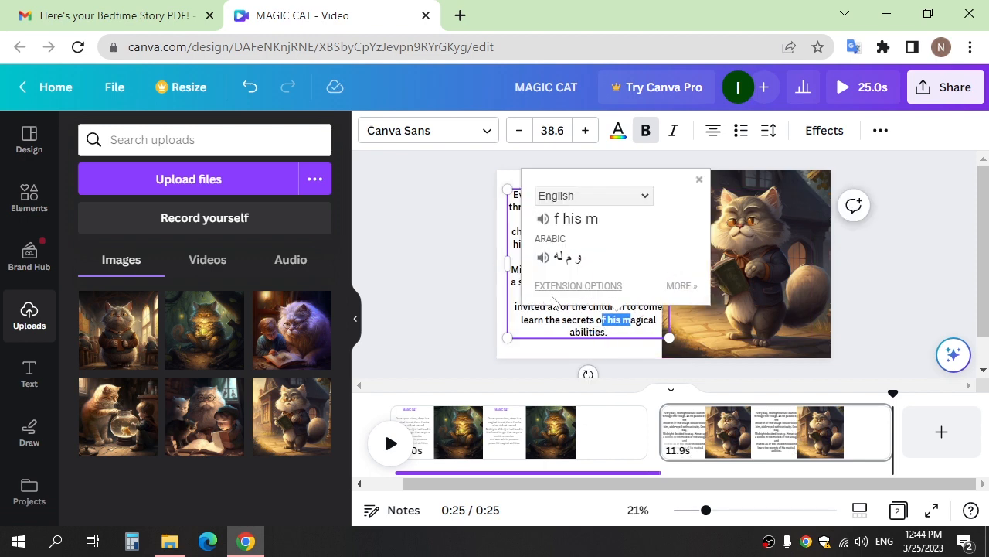
pyautogui.click(699, 180)
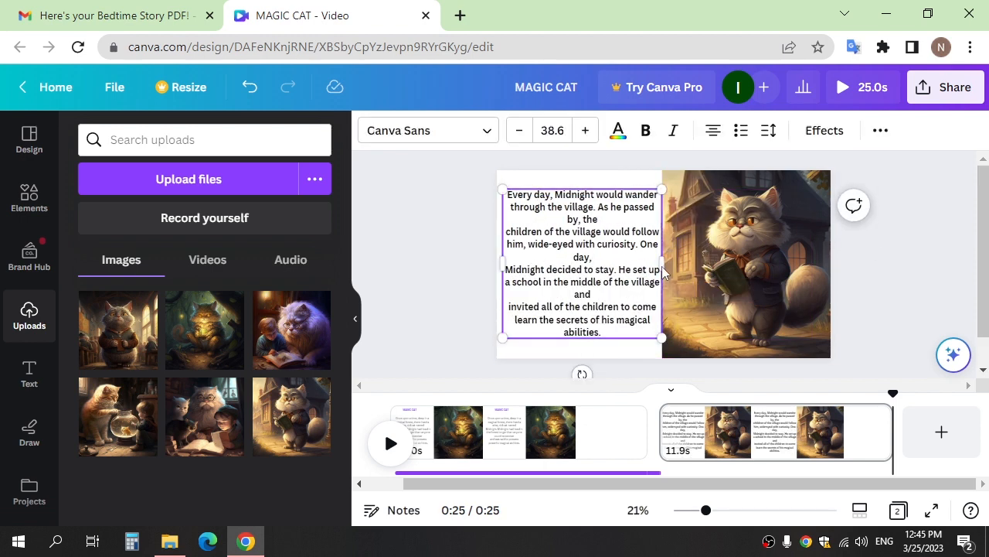
pyautogui.click(290, 260)
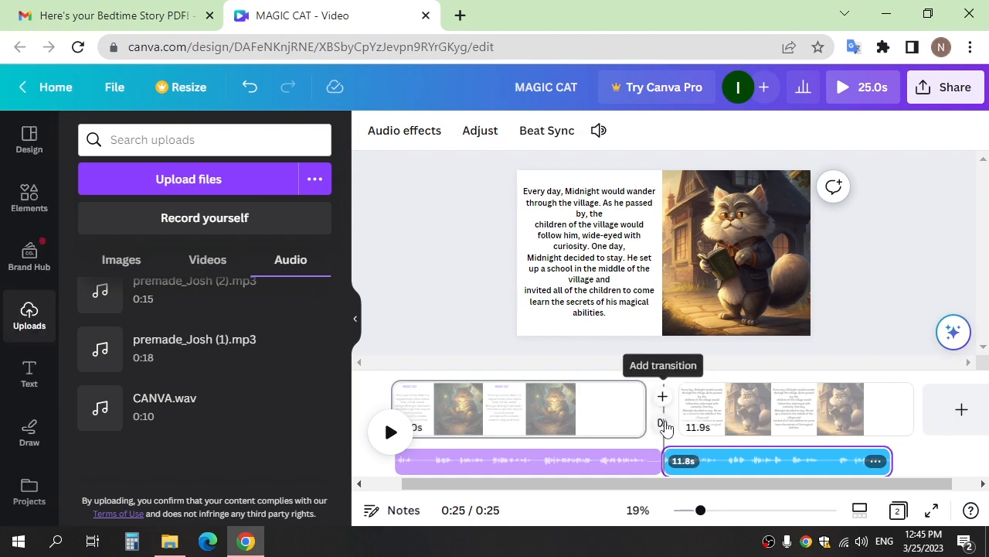
# Add Slide transitions between pages one-two and two-three, the second moving leftward.
pyautogui.click(661, 396)
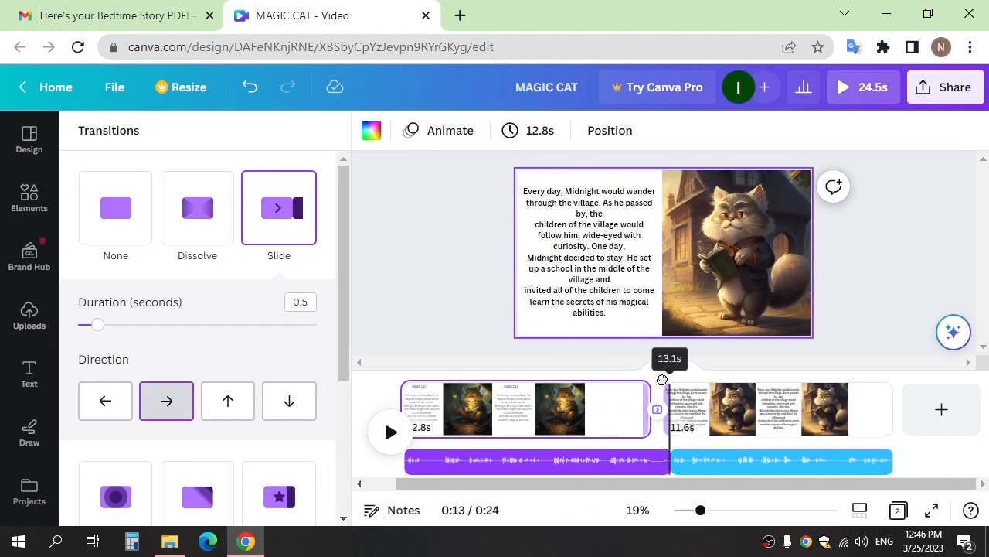
pyautogui.click(28, 316)
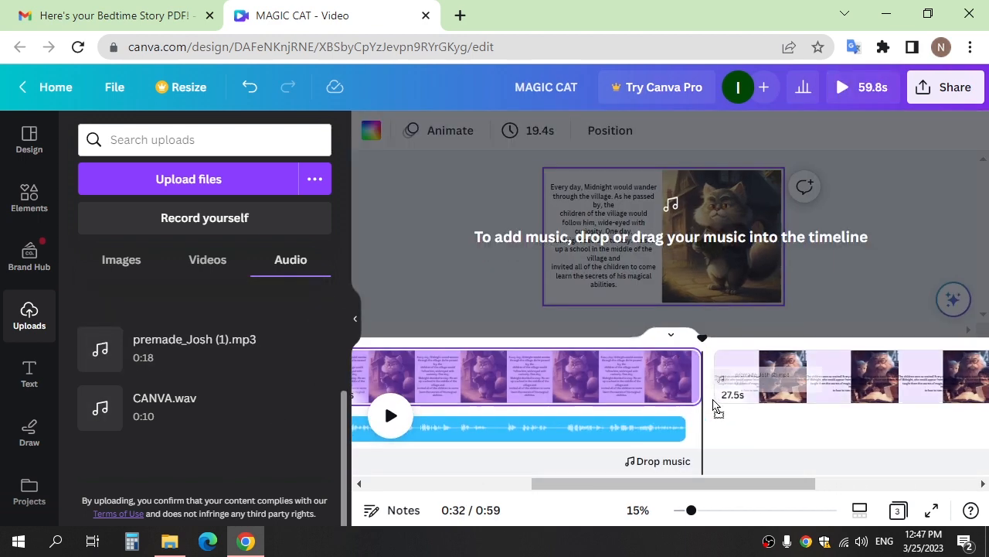
pyautogui.click(702, 409)
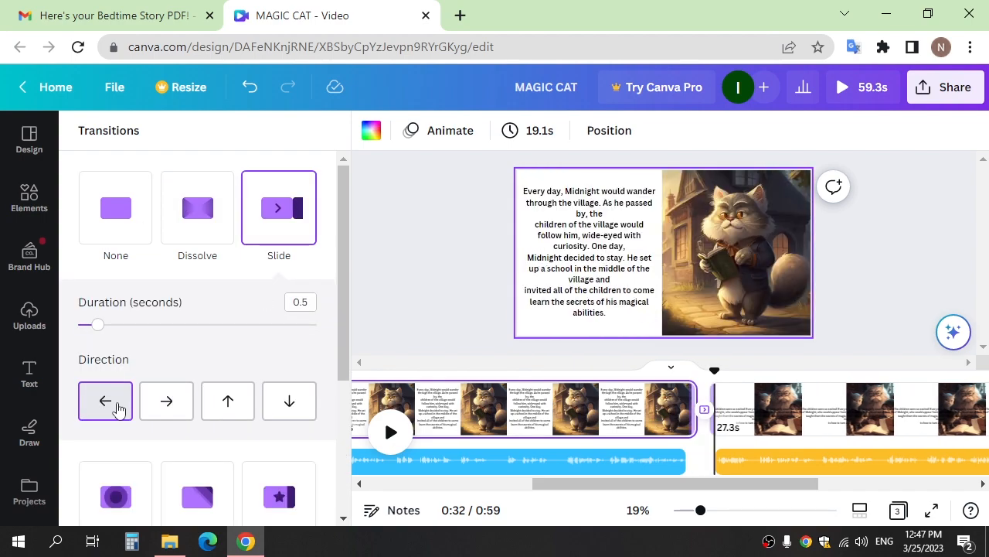
pyautogui.click(28, 312)
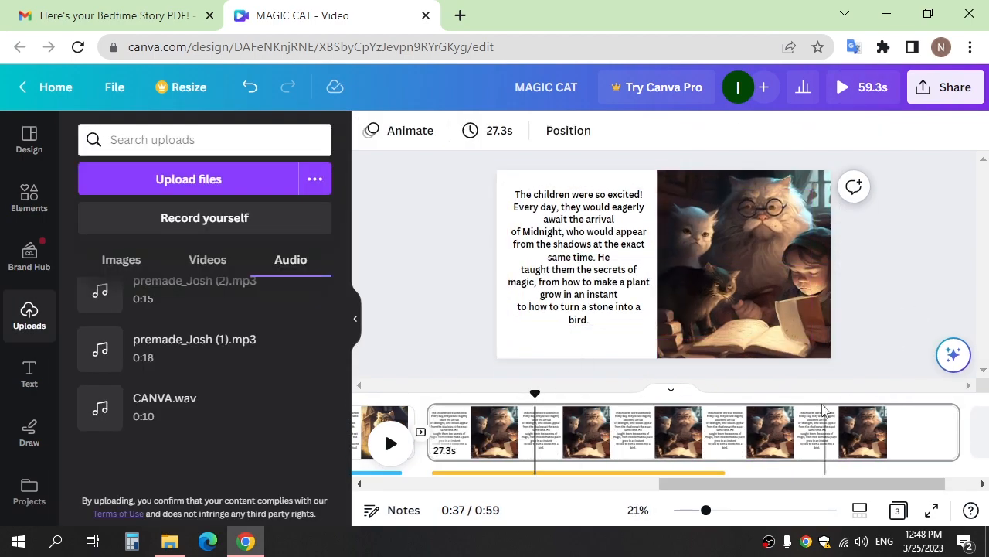
# Play back the third page to check it, then stop and return to page two.
pyautogui.click(390, 442)
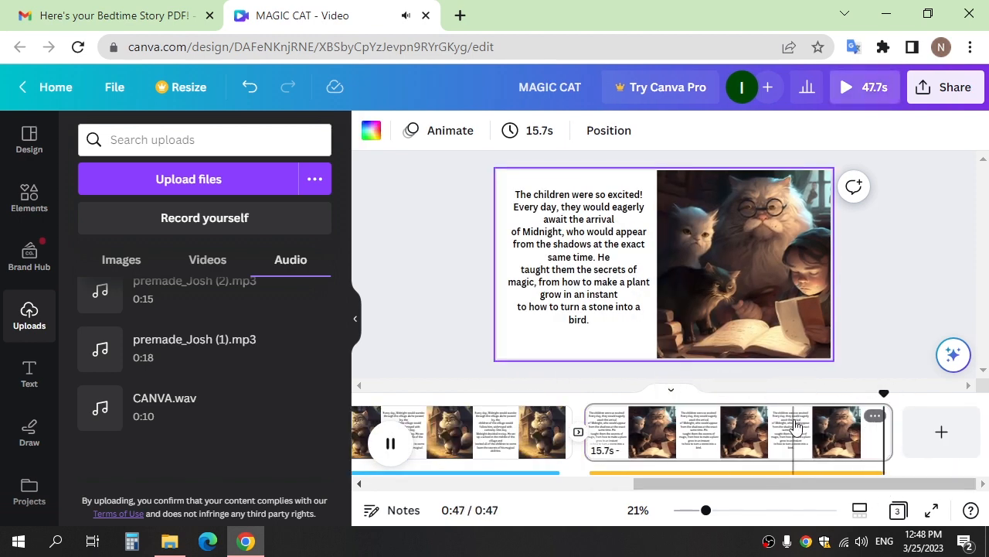
pyautogui.click(575, 255)
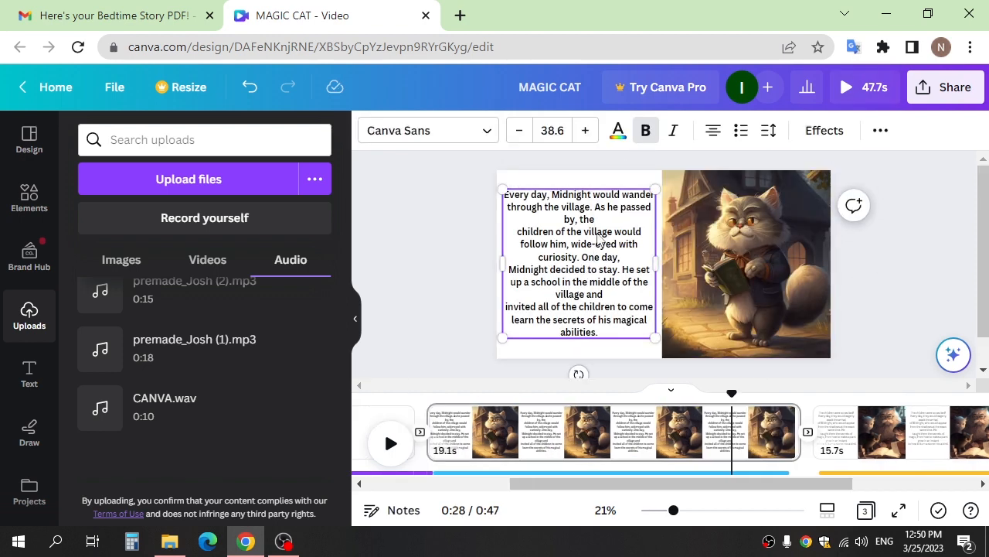
# Download the three-page video as a 1080p MP4 with all pages.
pyautogui.click(944, 86)
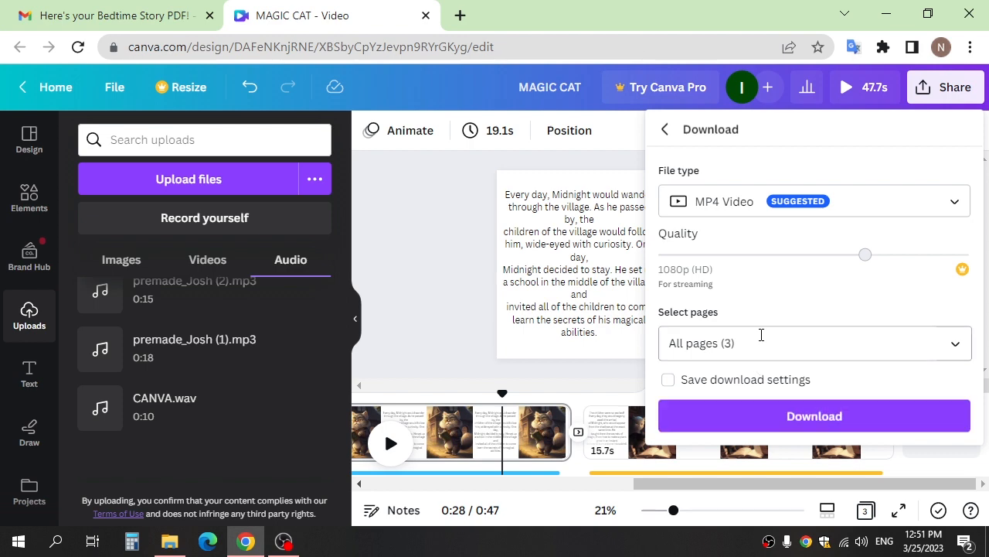
pyautogui.click(813, 414)
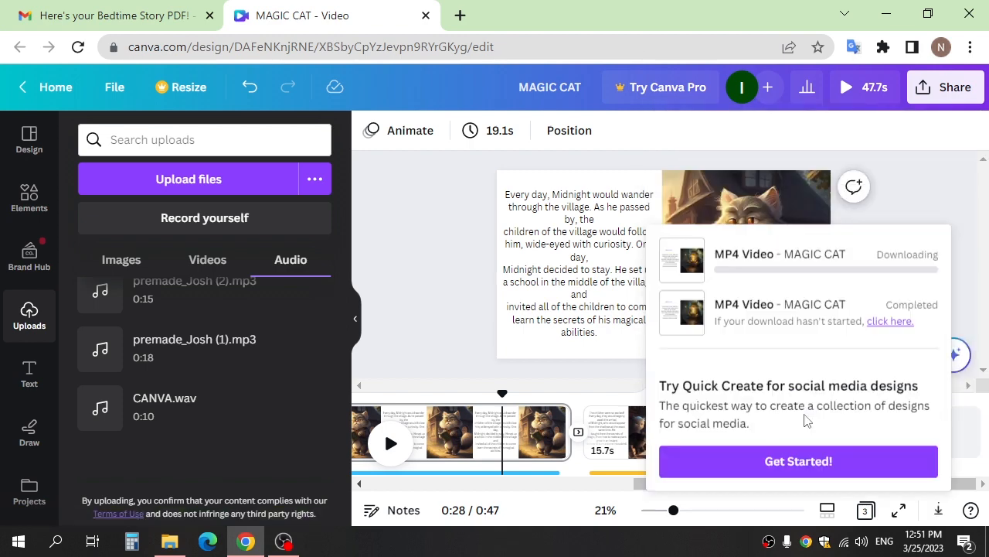